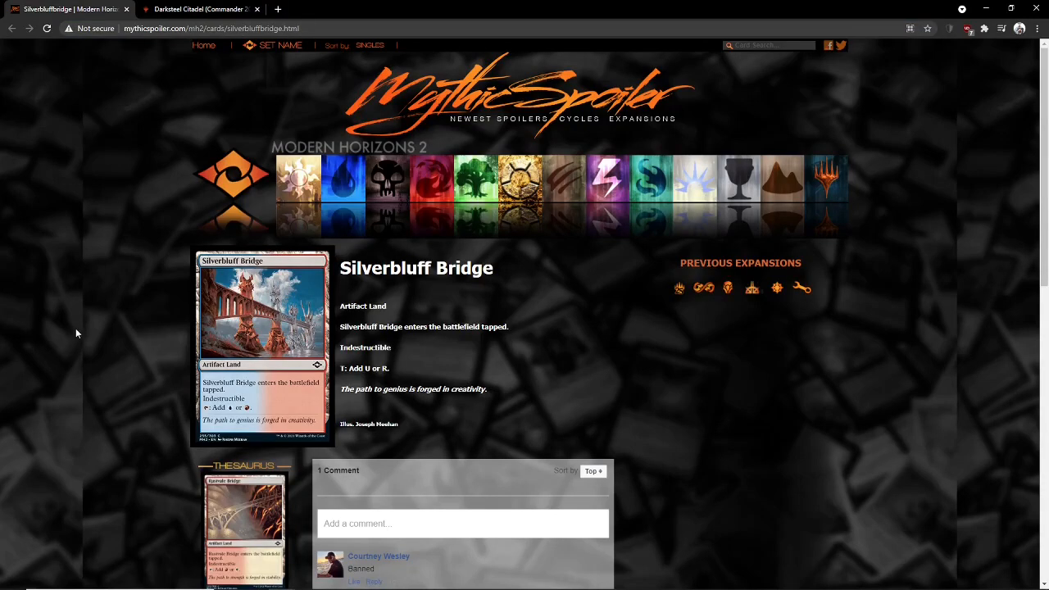
{"action": "mouse_move", "coordinate": [72, 351]}
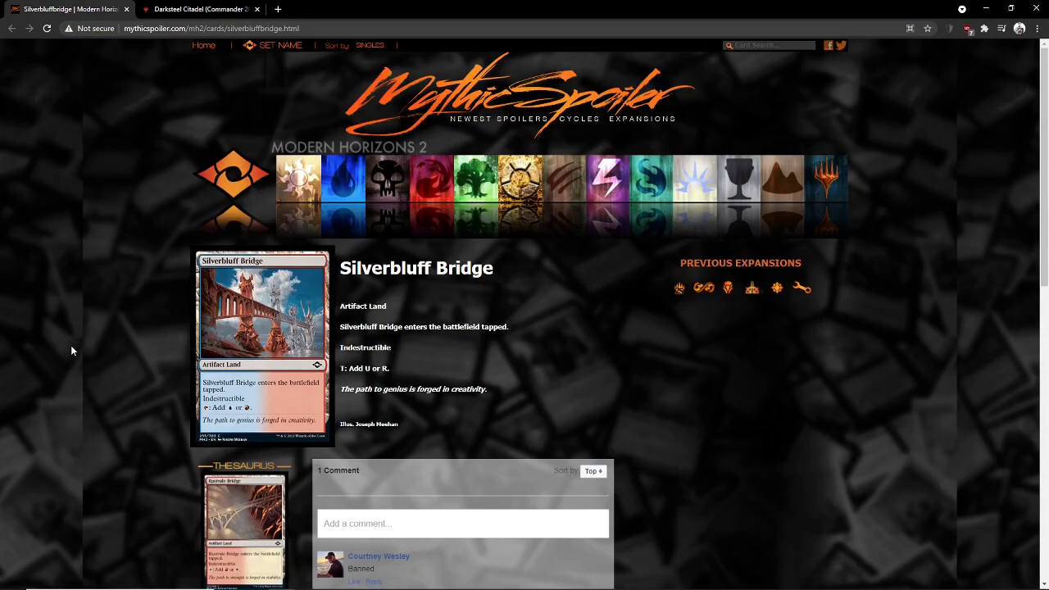
{"action": "mouse_move", "coordinate": [92, 425]}
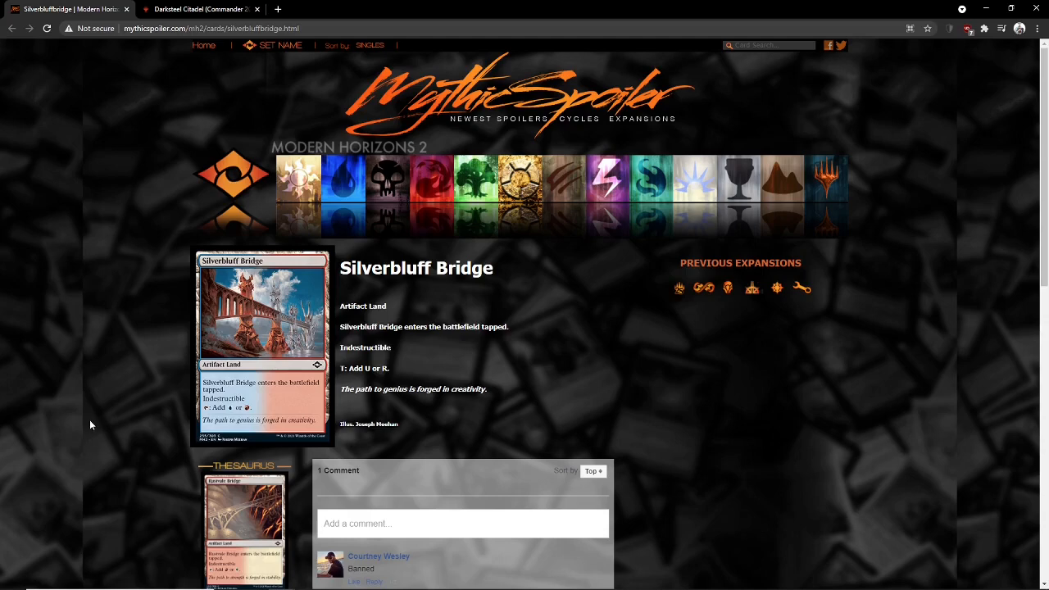
{"action": "mouse_move", "coordinate": [92, 438]}
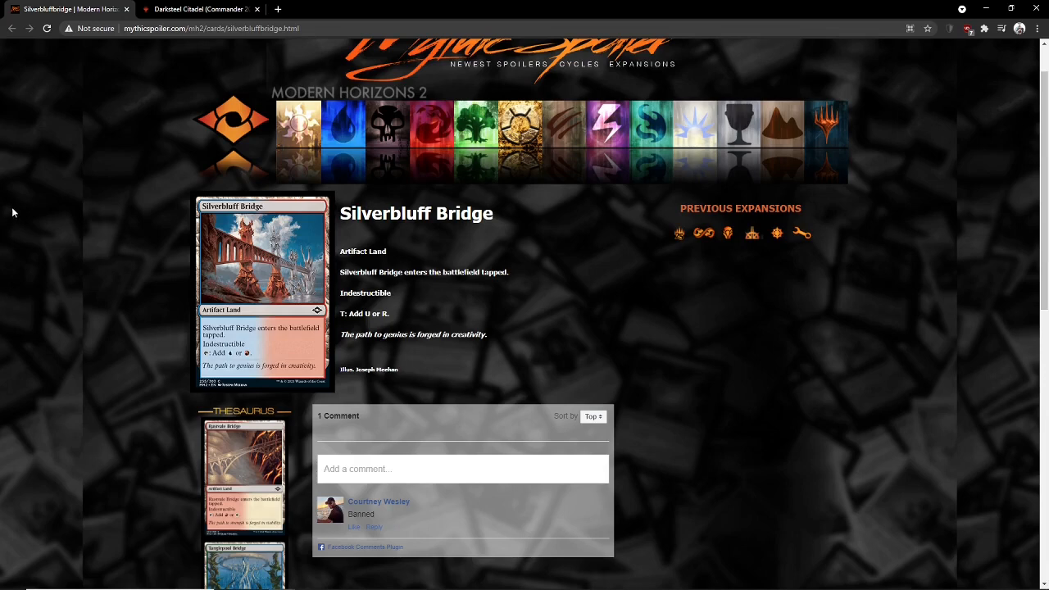
{"action": "mouse_move", "coordinate": [252, 298]}
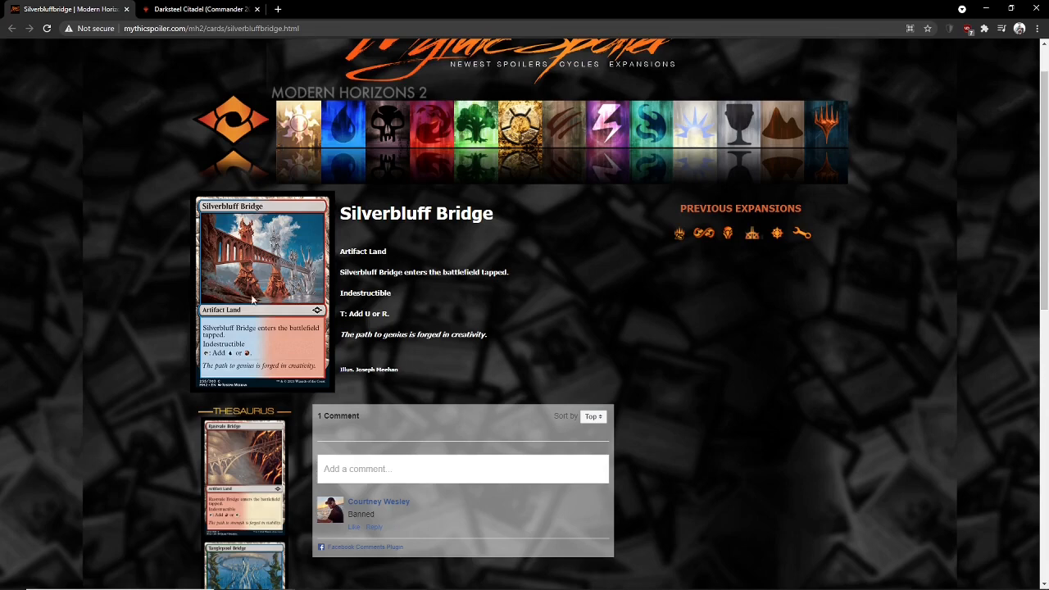
{"action": "mouse_move", "coordinate": [293, 272]}
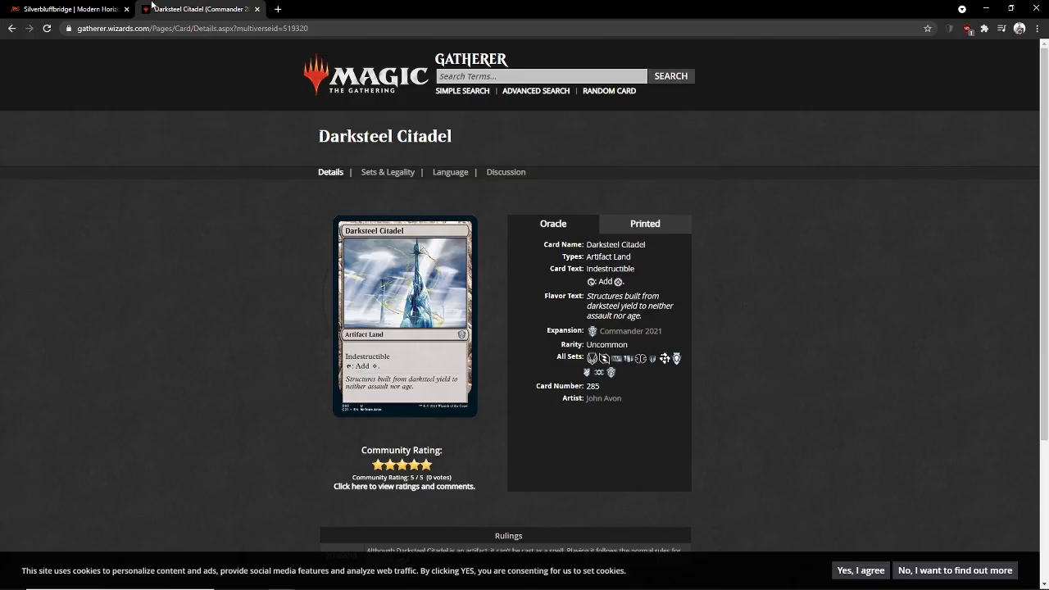
Step: Search Gatherer for 'ensoul art' and bring up the Ensoul Artifact card from Magic 2015
{"action": "left_click", "coordinate": [69, 10]}
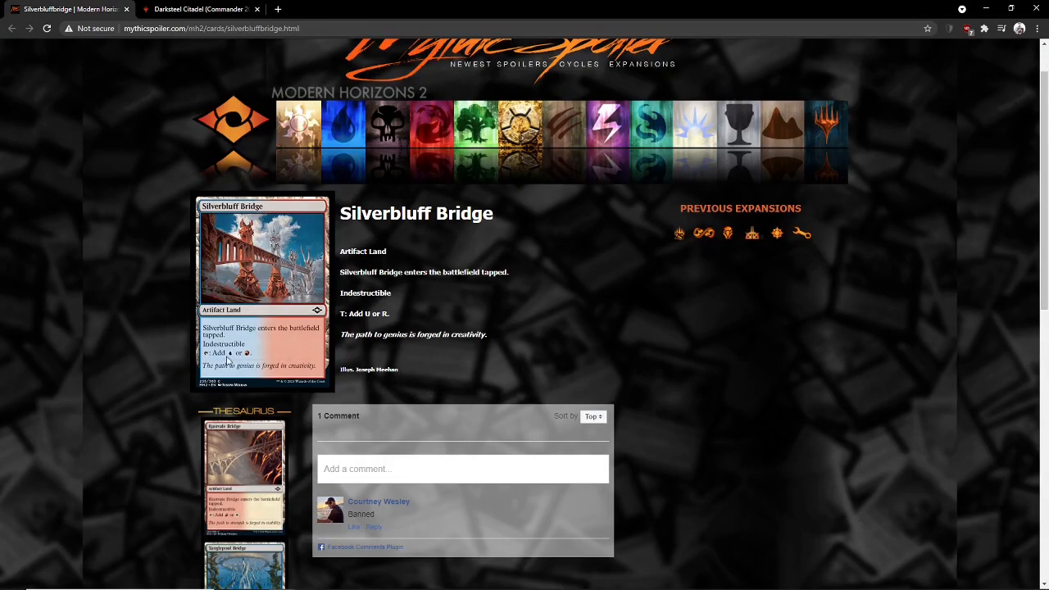
{"action": "mouse_move", "coordinate": [211, 351]}
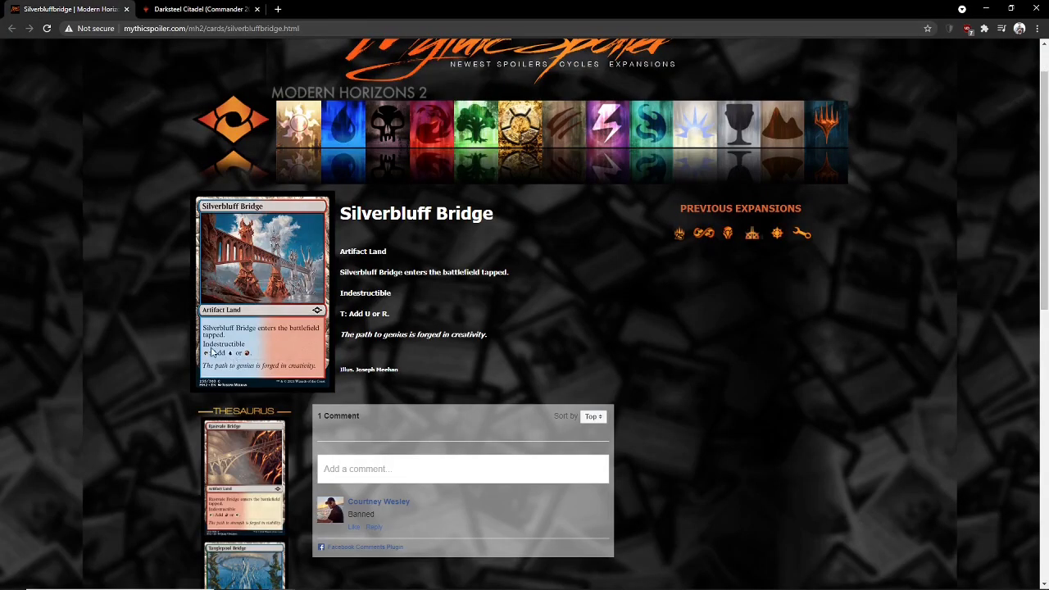
{"action": "mouse_move", "coordinate": [249, 350]}
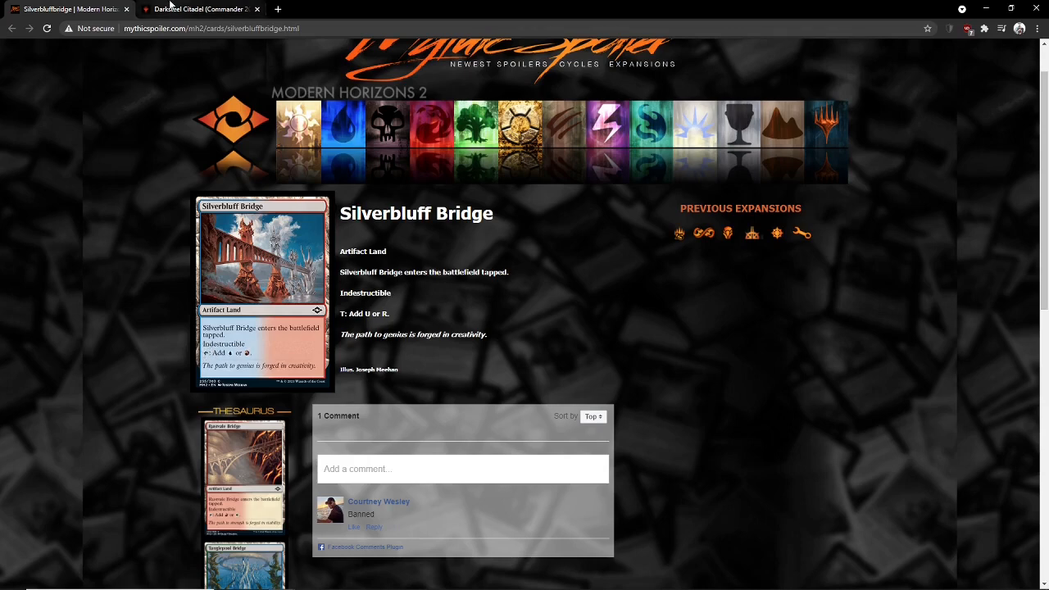
{"action": "left_click", "coordinate": [197, 10]}
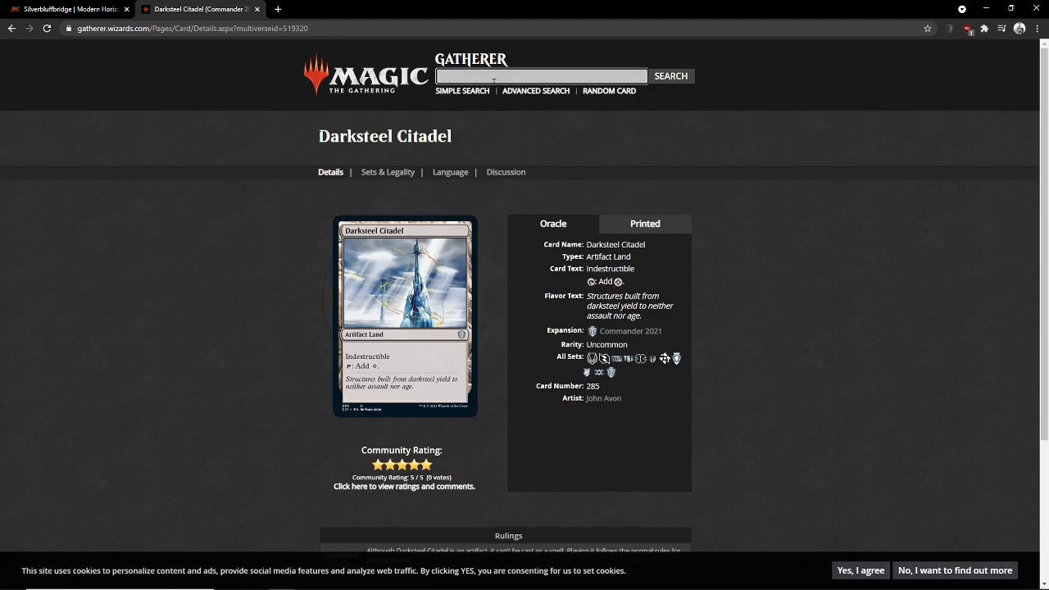
{"action": "type", "text": "ensoul arti"}
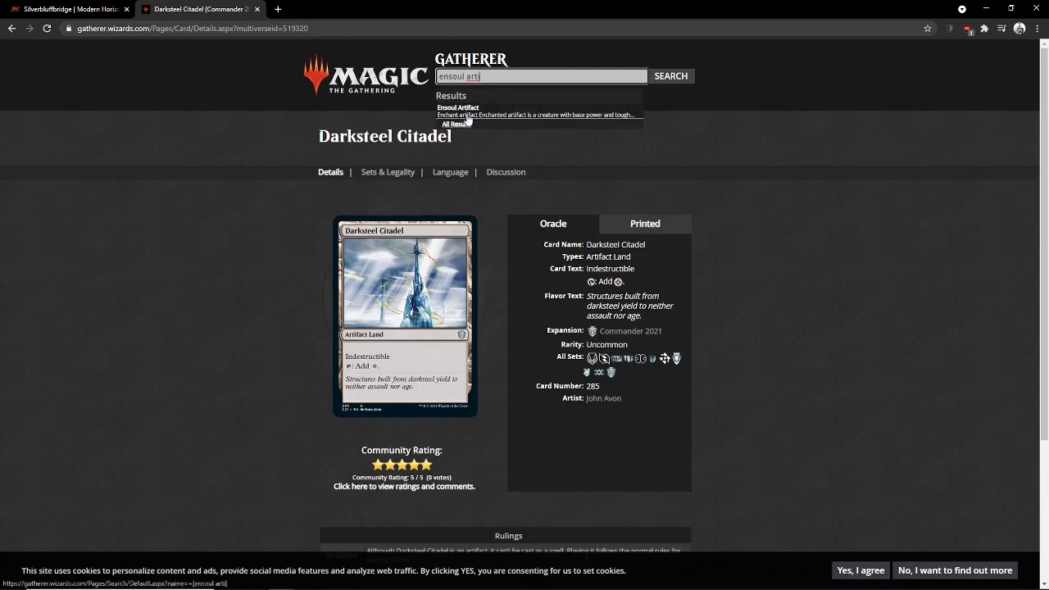
{"action": "left_click", "coordinate": [455, 111]}
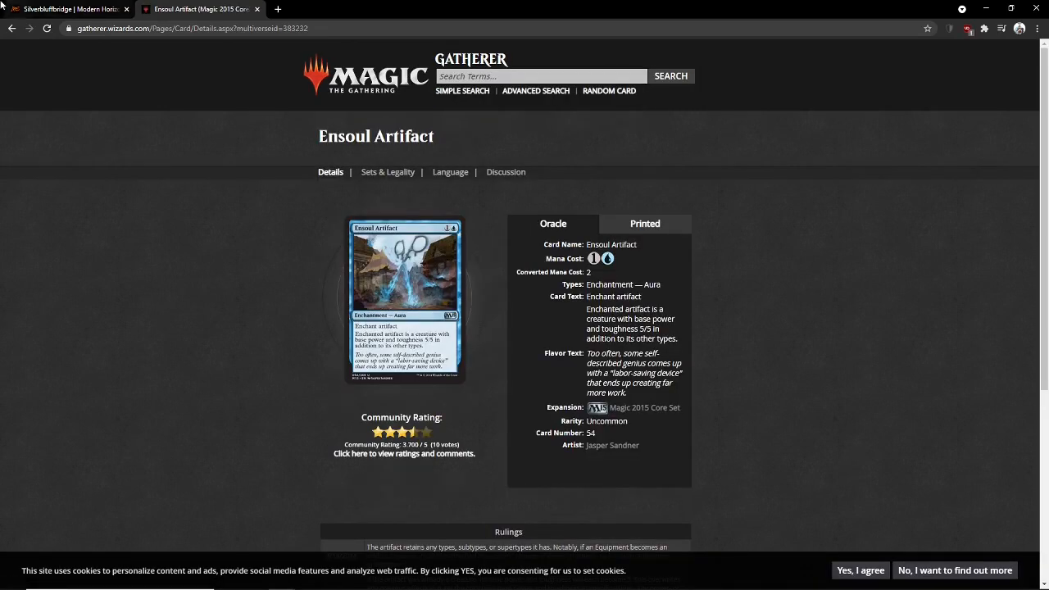
Step: Switch back to the Silverbluff Bridge spoiler, keeping Ensoul Artifact open alongside
{"action": "left_click", "coordinate": [69, 10]}
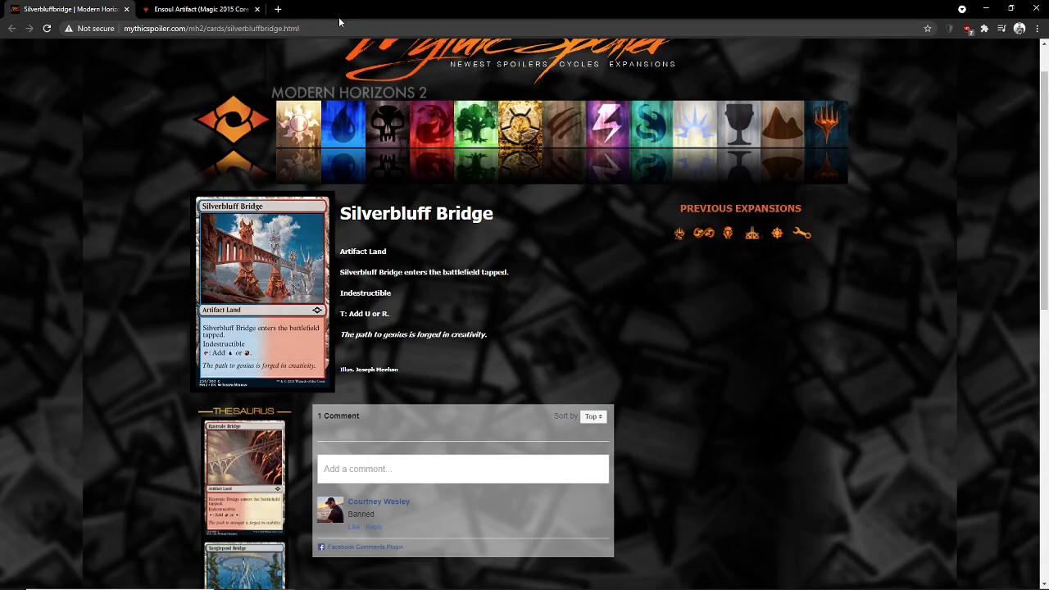
{"action": "mouse_move", "coordinate": [206, 367]}
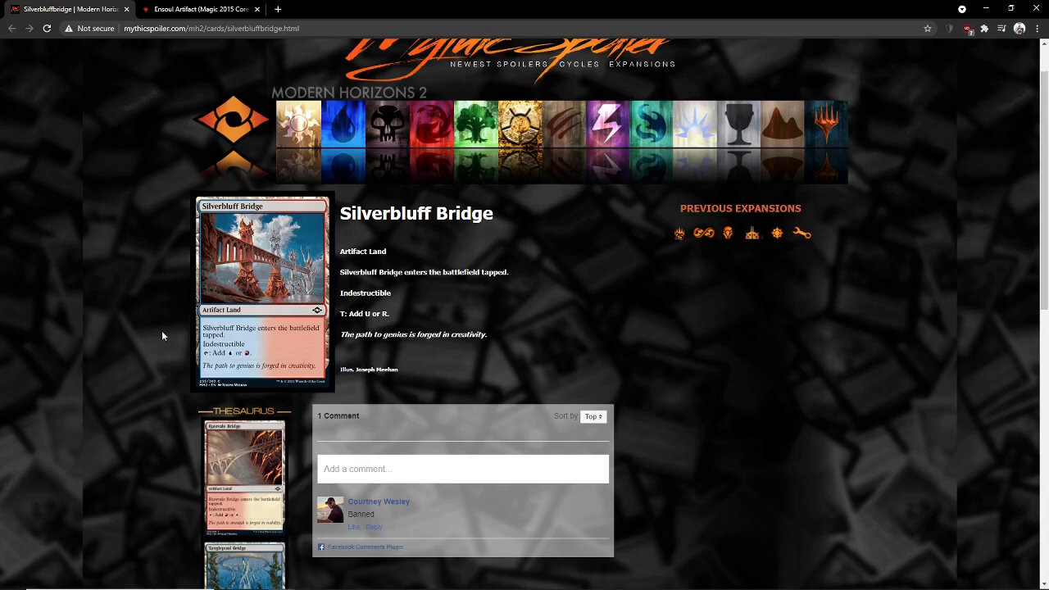
{"action": "mouse_move", "coordinate": [895, 197]}
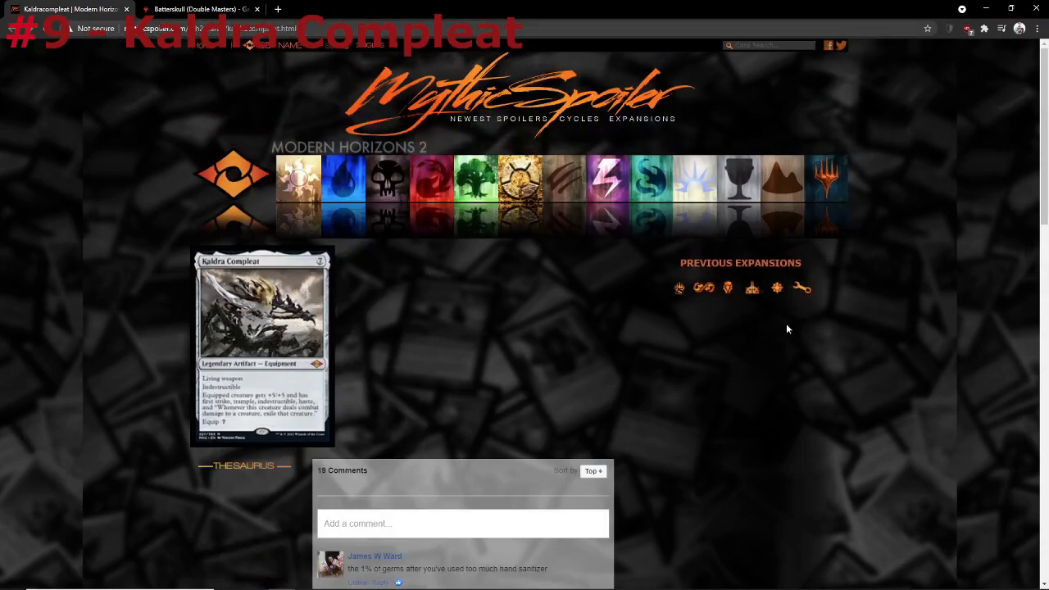
Step: Scroll down the Kaldra Compleat page to read its comments
{"action": "scroll", "scroll_direction": "down", "scroll_amount": 3}
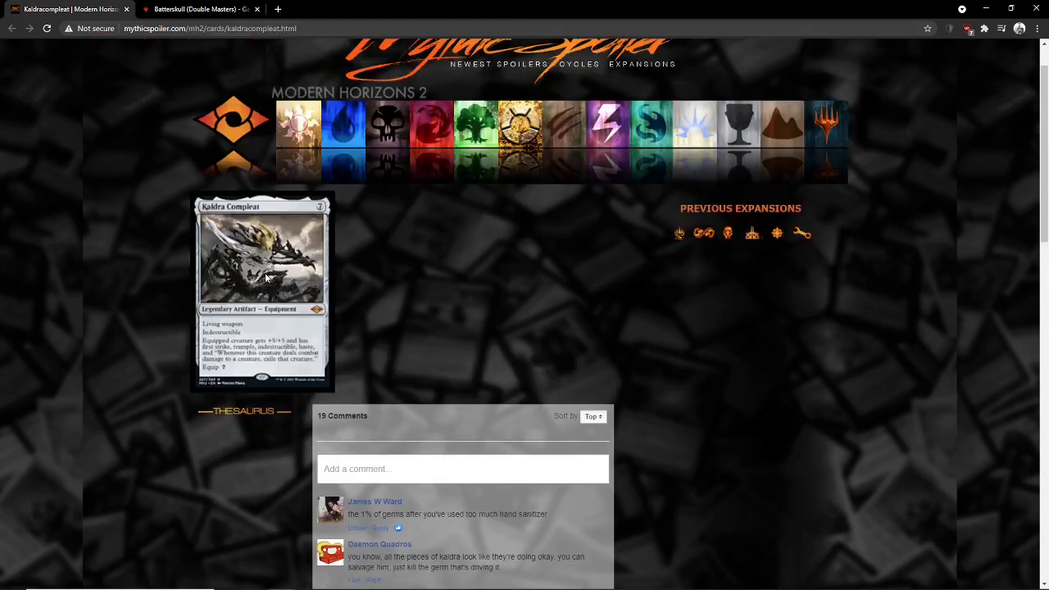
{"action": "mouse_move", "coordinate": [266, 242]}
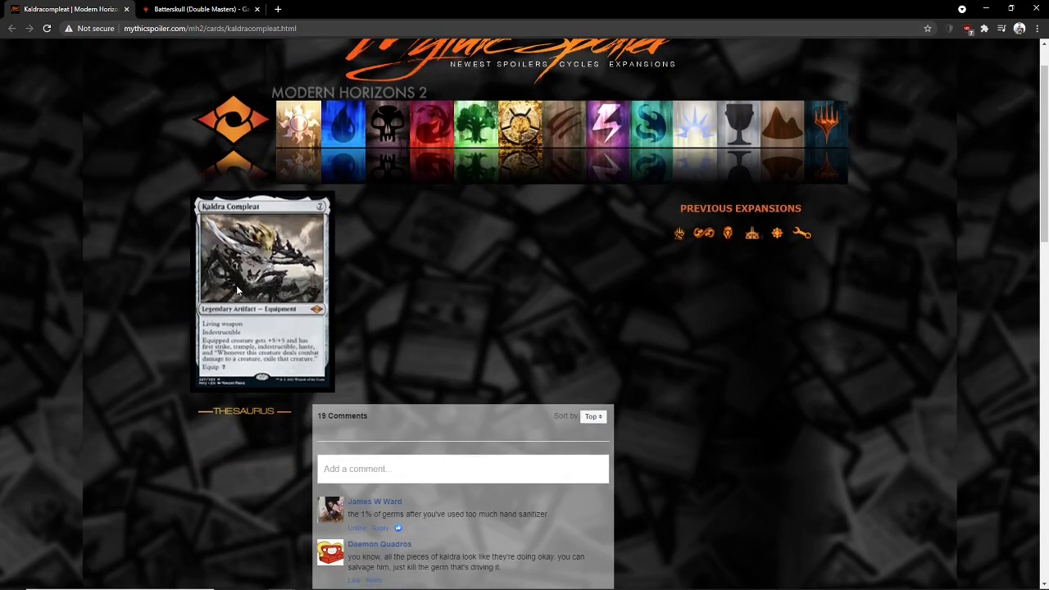
{"action": "mouse_move", "coordinate": [243, 254]}
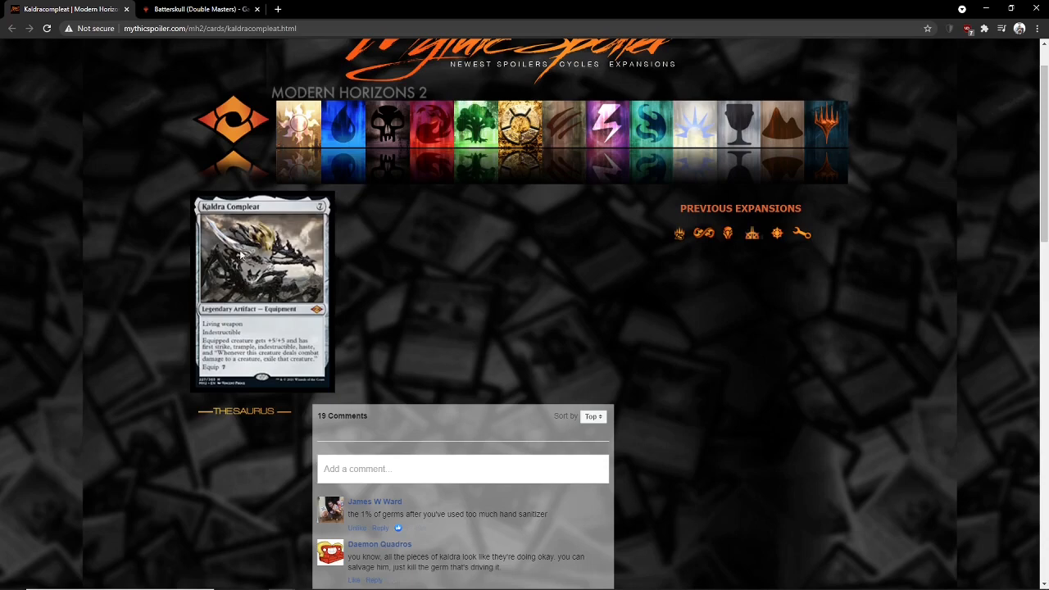
{"action": "scroll", "scroll_direction": "down", "scroll_amount": 3}
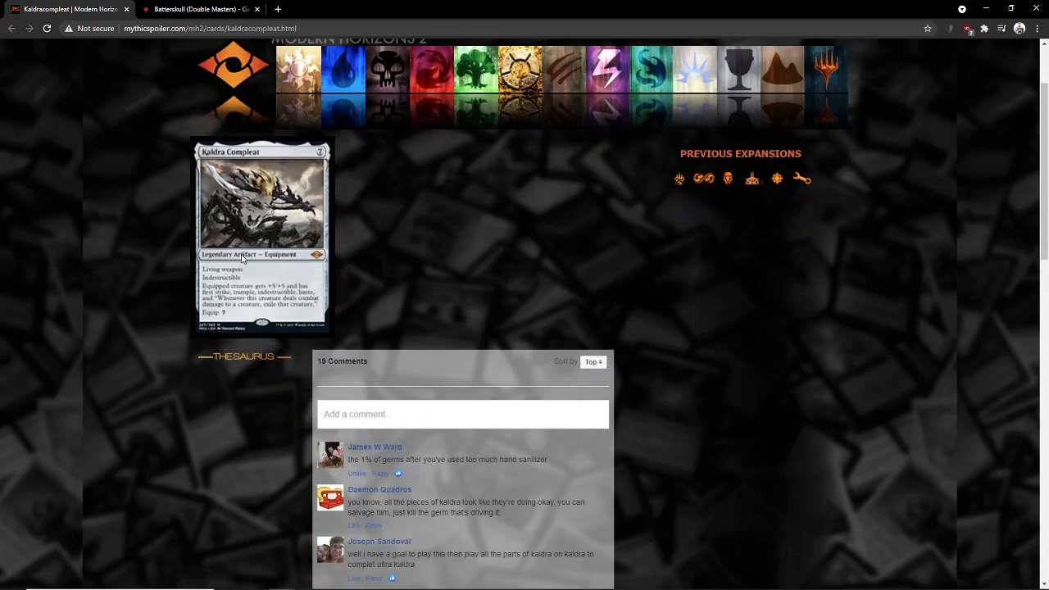
Step: Check Batterskull on Gatherer, then read down the Yavimaya spoiler beside Urborg, Tomb of Yawgmoth
{"action": "left_click", "coordinate": [200, 10]}
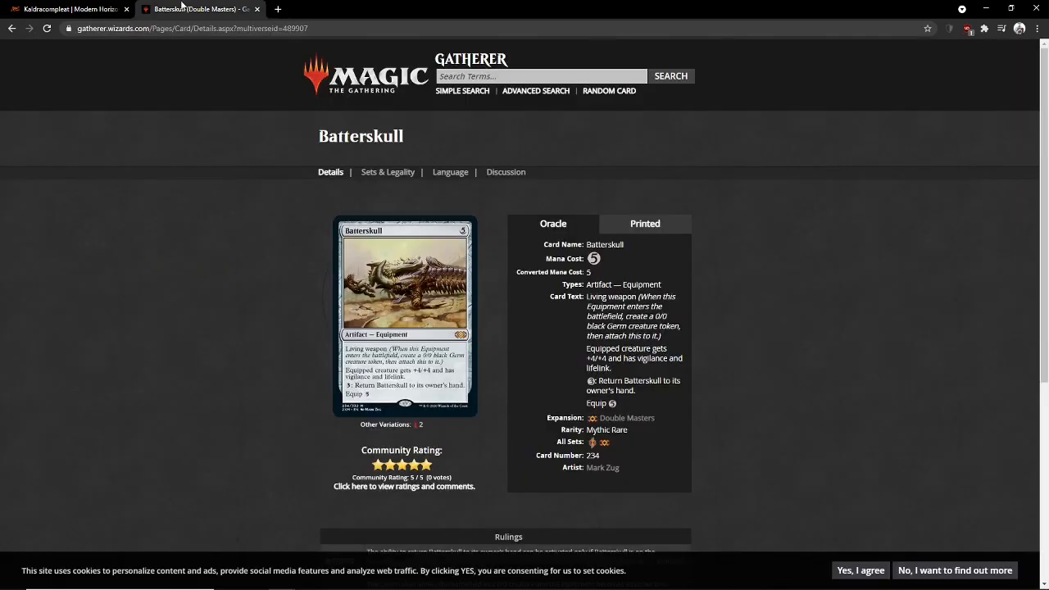
{"action": "left_click", "coordinate": [66, 10]}
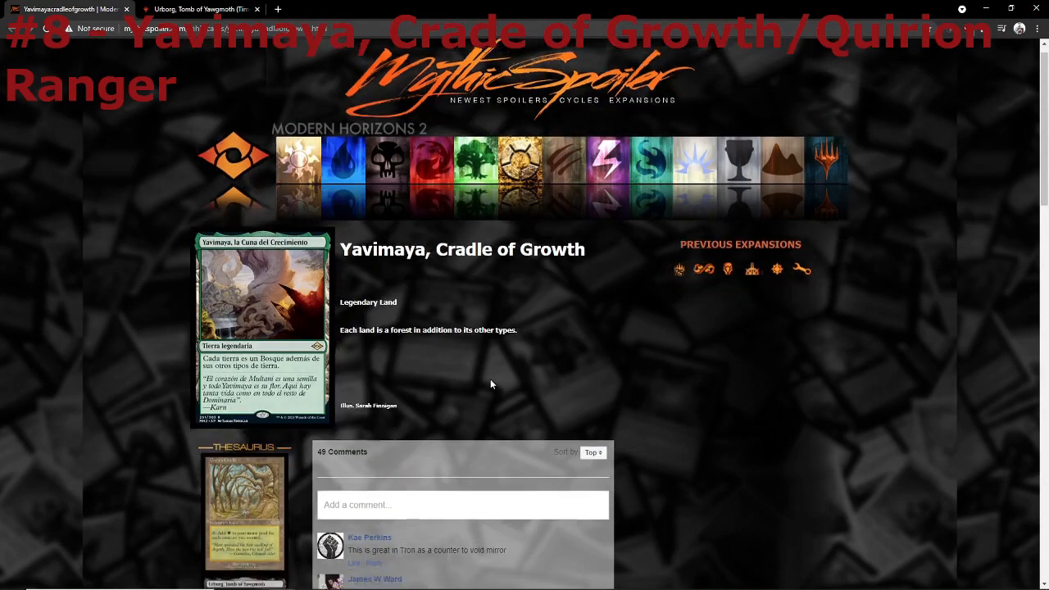
{"action": "scroll", "scroll_direction": "down", "scroll_amount": 3}
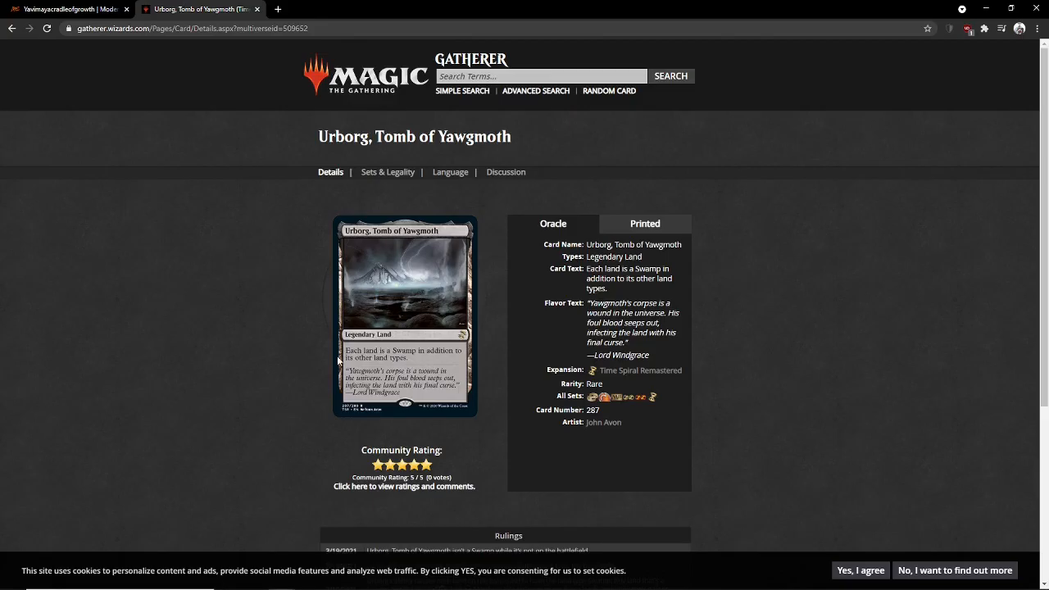
{"action": "mouse_move", "coordinate": [193, 461]}
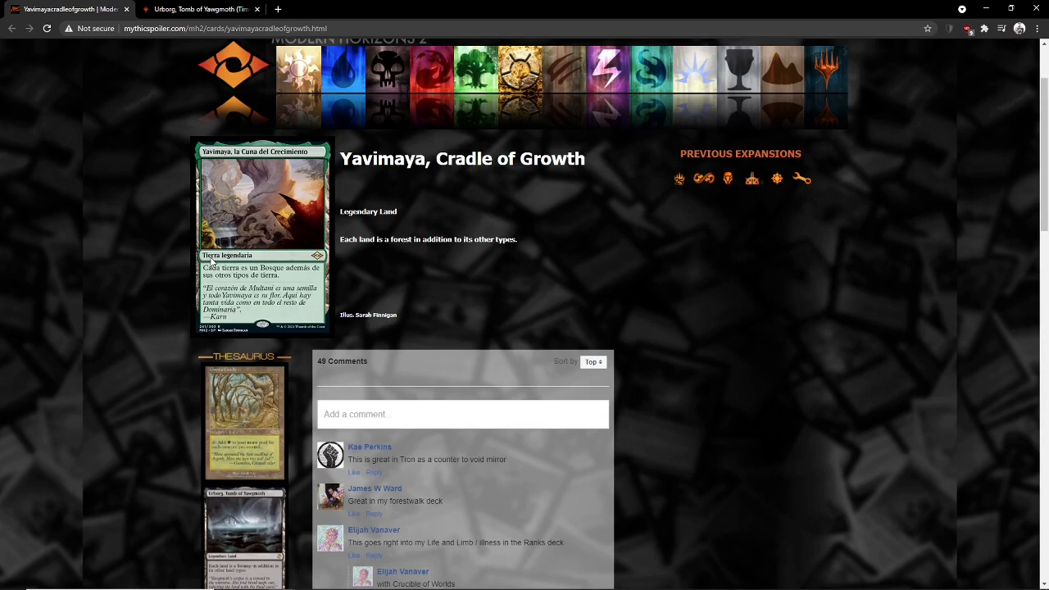
{"action": "mouse_move", "coordinate": [92, 295]}
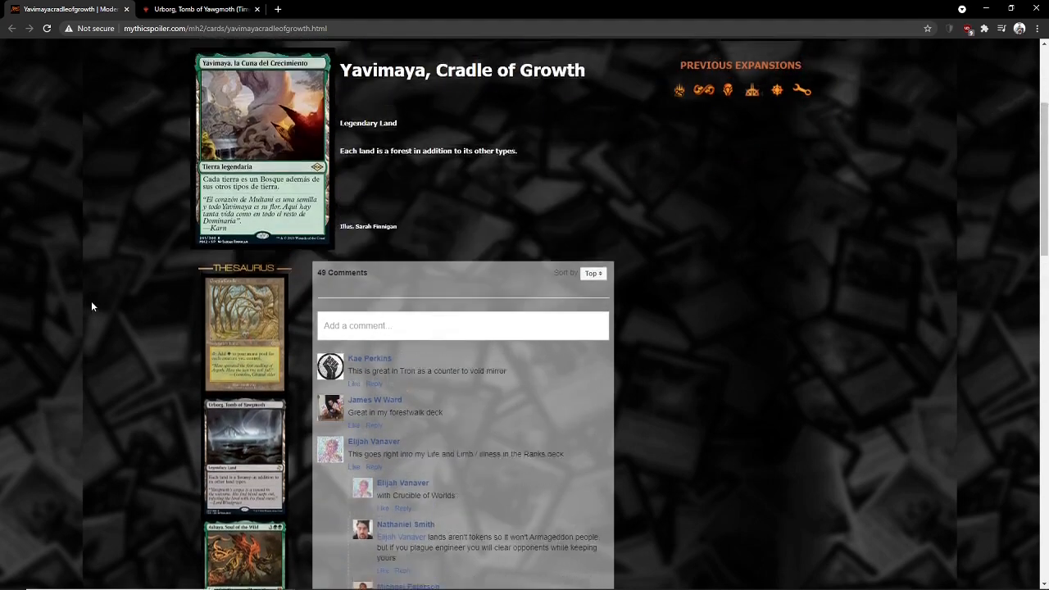
{"action": "scroll", "scroll_direction": "up", "scroll_amount": 3}
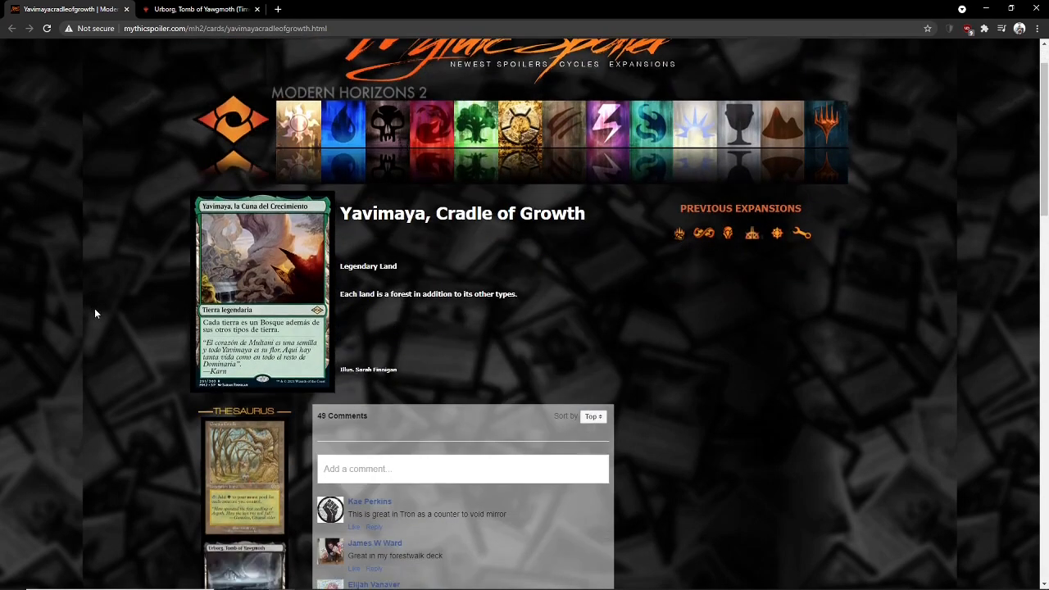
{"action": "mouse_move", "coordinate": [142, 311]}
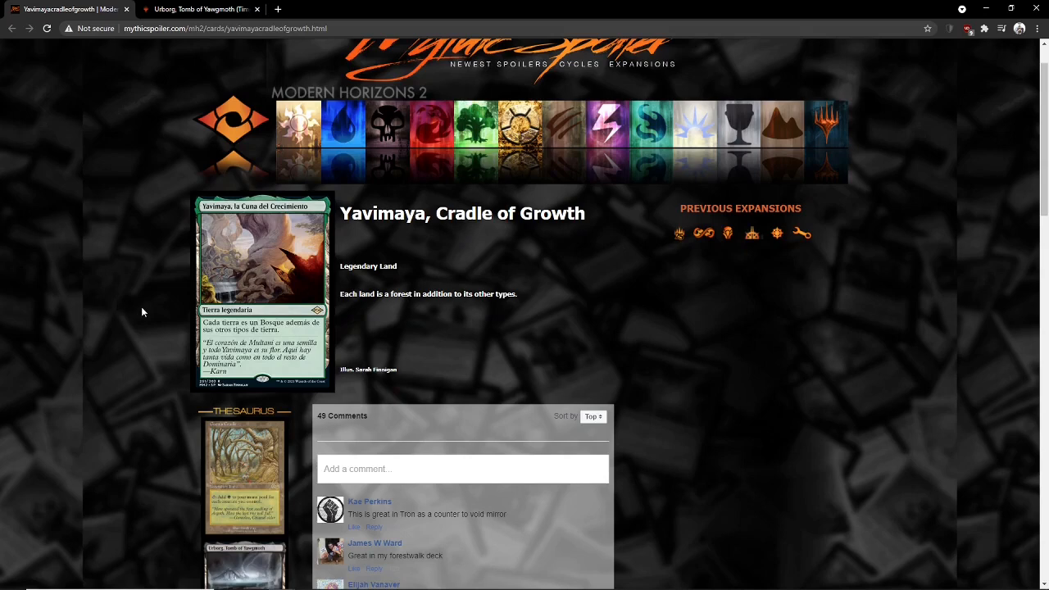
{"action": "mouse_move", "coordinate": [157, 308]}
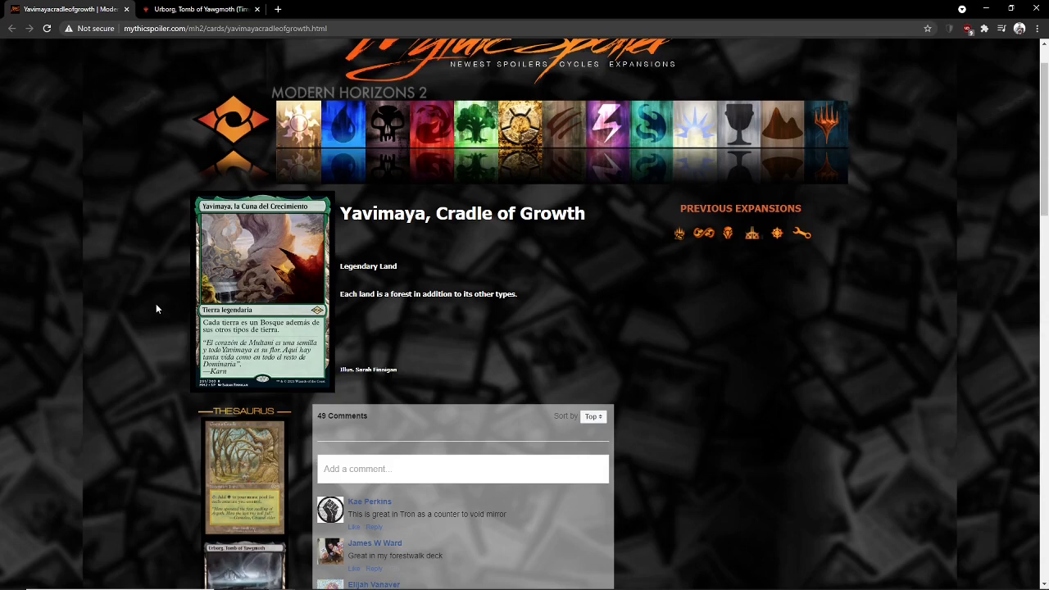
{"action": "mouse_move", "coordinate": [353, 184]}
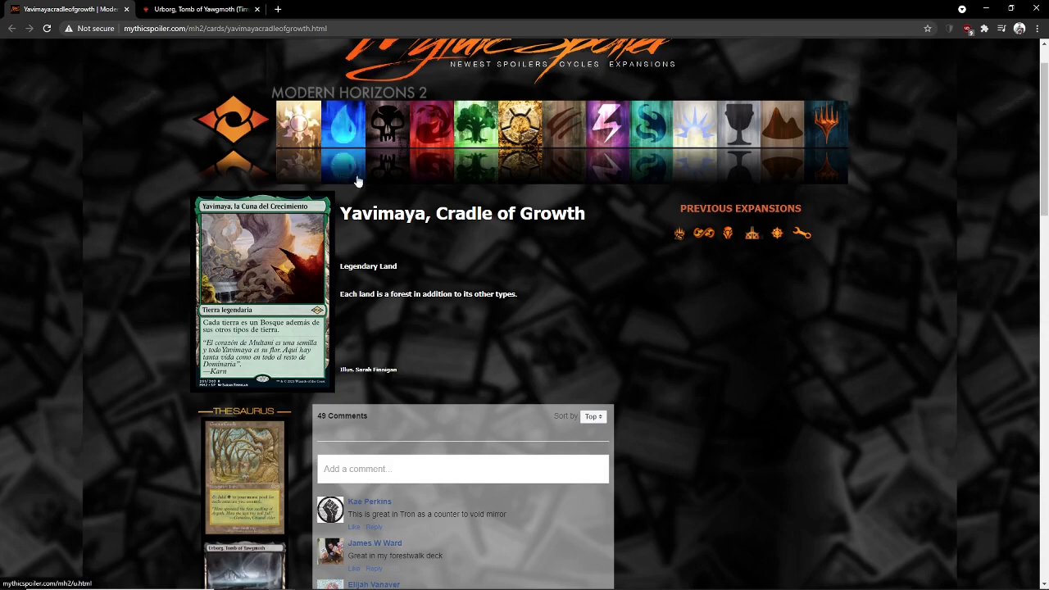
{"action": "mouse_move", "coordinate": [287, 302]}
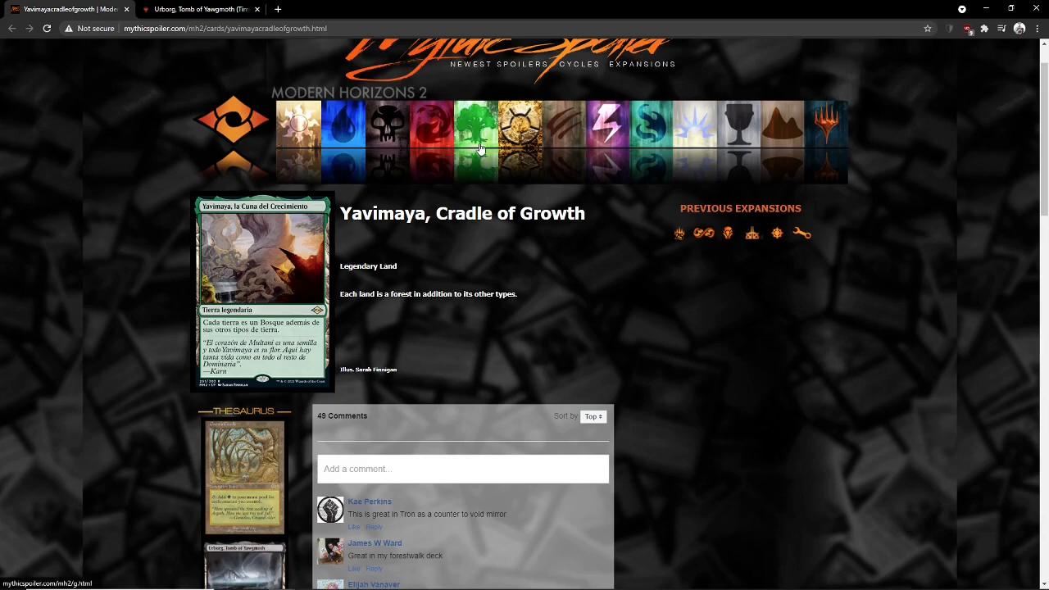
{"action": "mouse_move", "coordinate": [482, 167]}
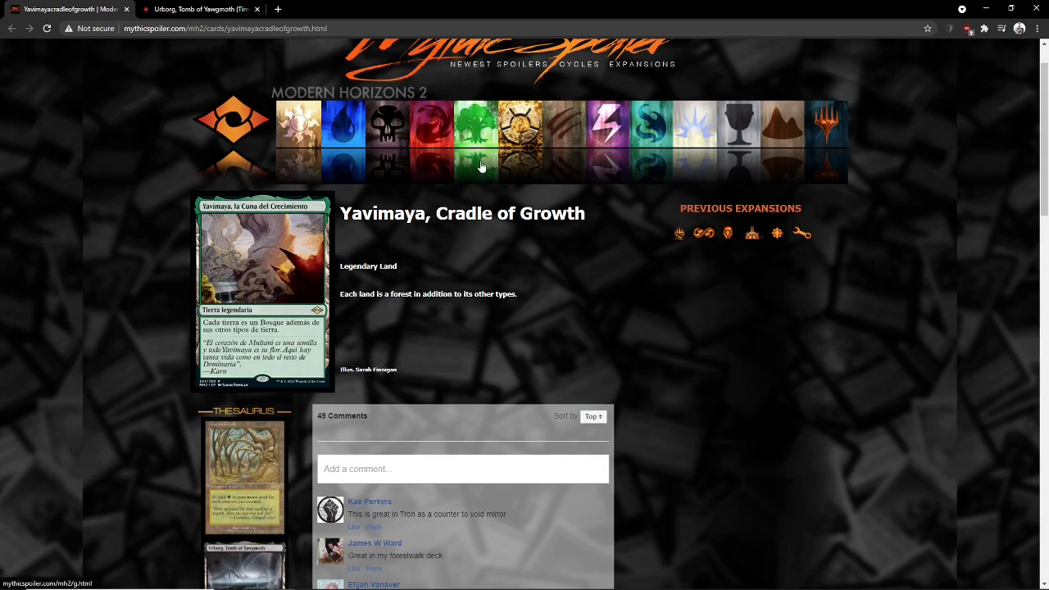
{"action": "mouse_move", "coordinate": [410, 229]}
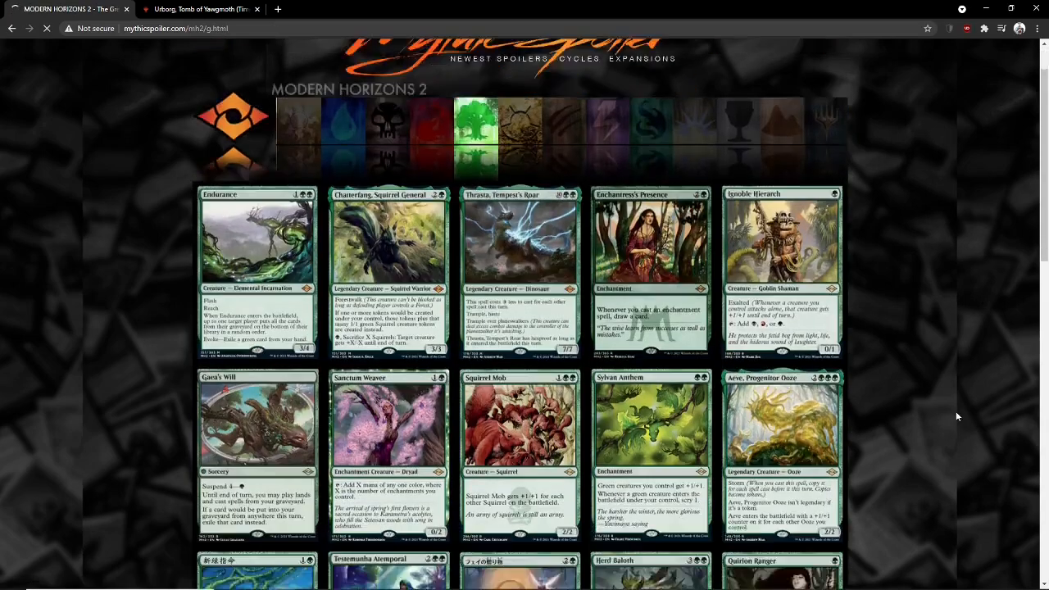
Step: Scroll down the Quirion Ranger page toward its 17 comments
{"action": "scroll", "scroll_direction": "down", "scroll_amount": 3}
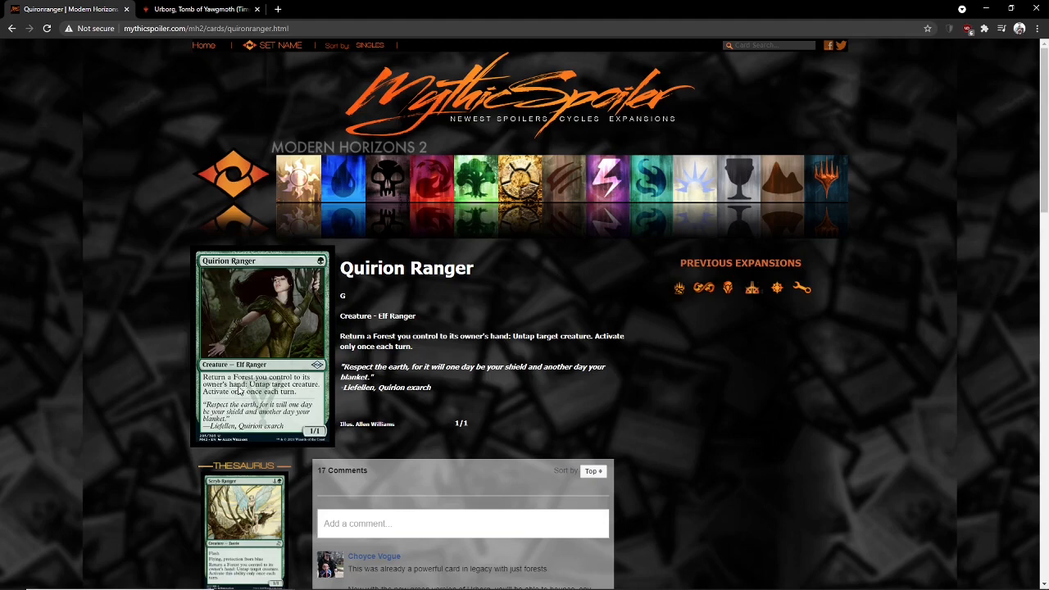
{"action": "mouse_move", "coordinate": [258, 349]}
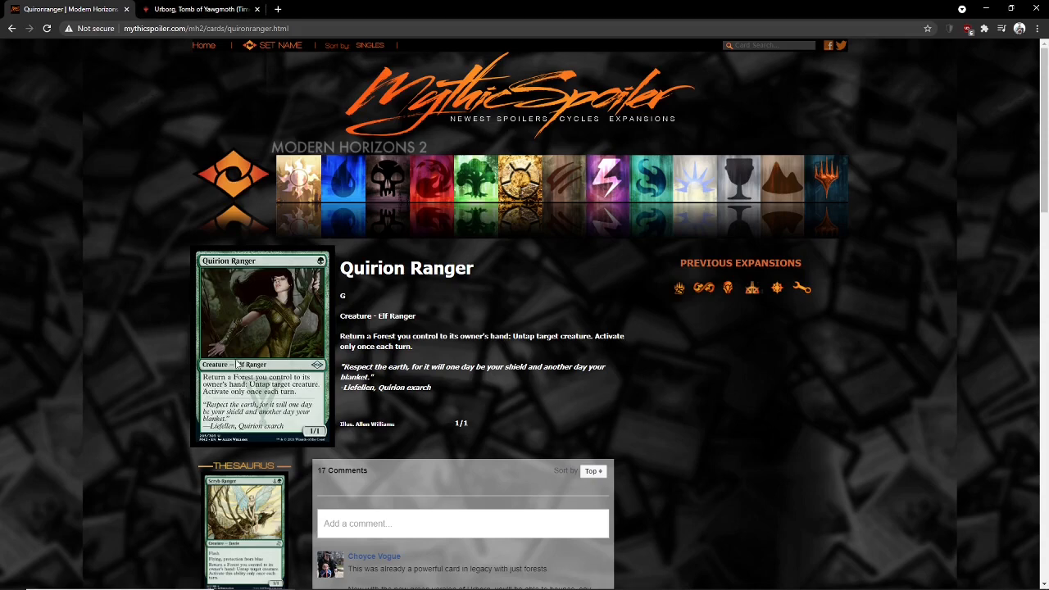
{"action": "mouse_move", "coordinate": [268, 383]}
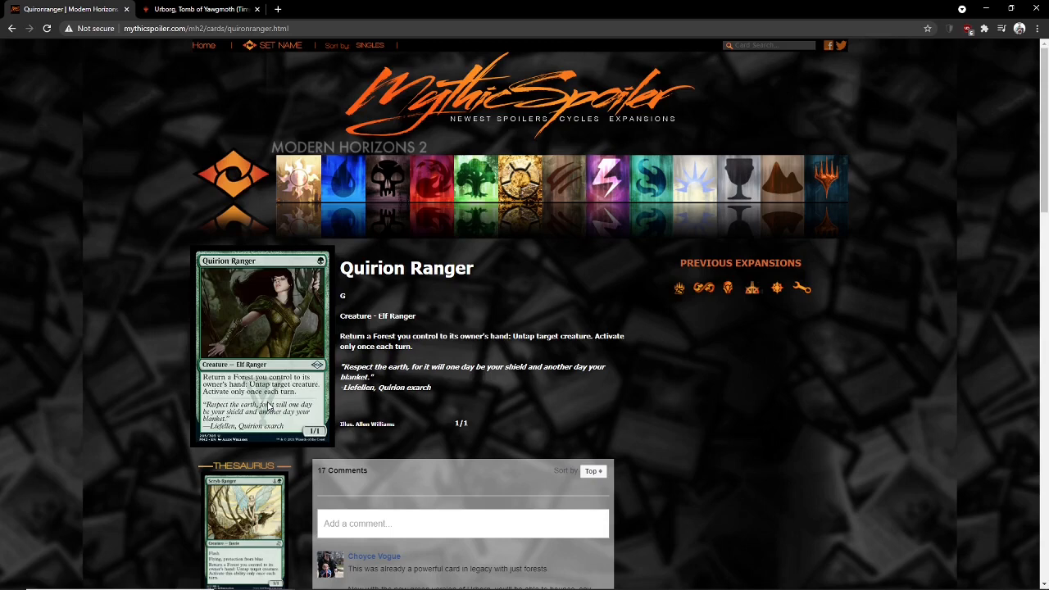
{"action": "mouse_move", "coordinate": [271, 320]}
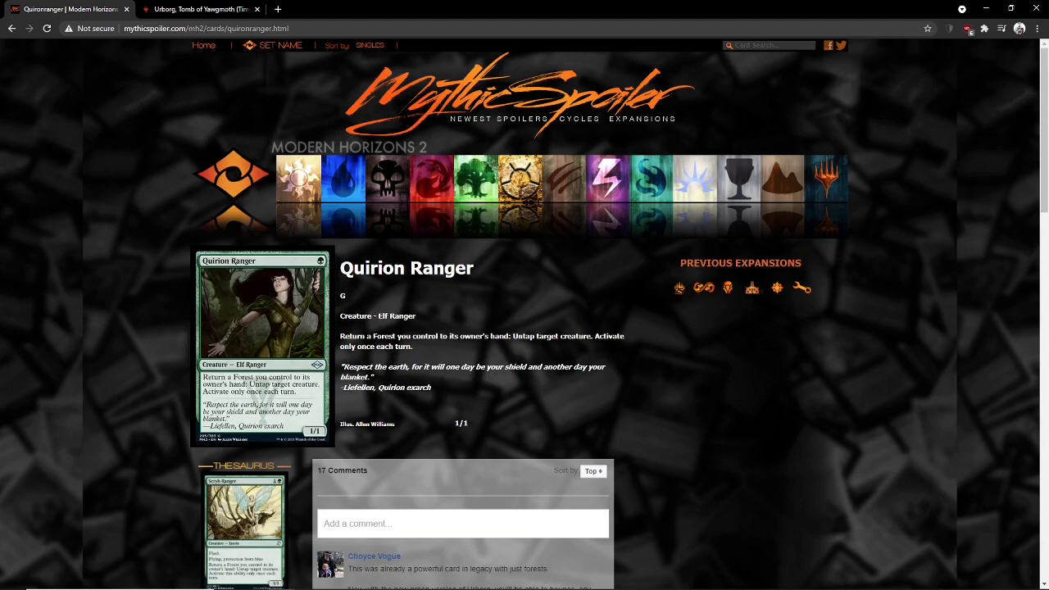
{"action": "mouse_move", "coordinate": [478, 315]}
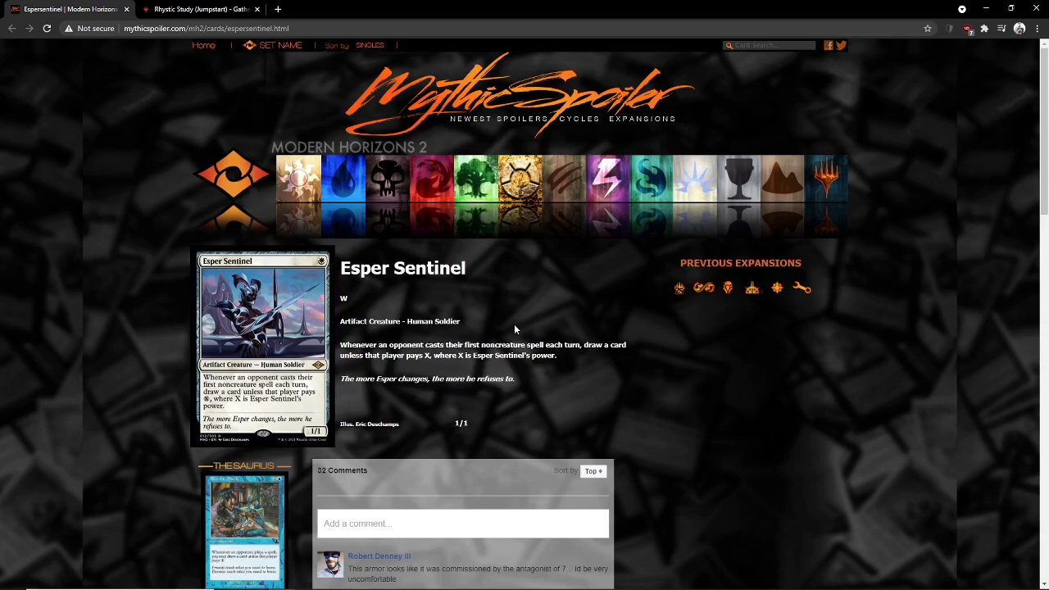
Step: Compare with Rhystic Study on Gatherer, then return to the Esper Sentinel spoiler
{"action": "left_click", "coordinate": [196, 10]}
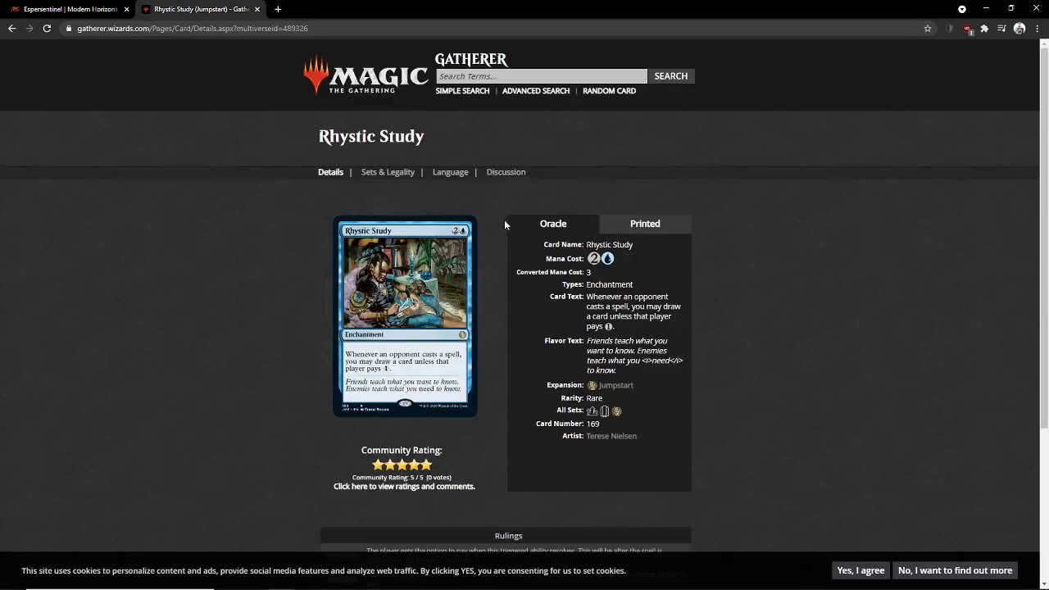
{"action": "left_click", "coordinate": [68, 10]}
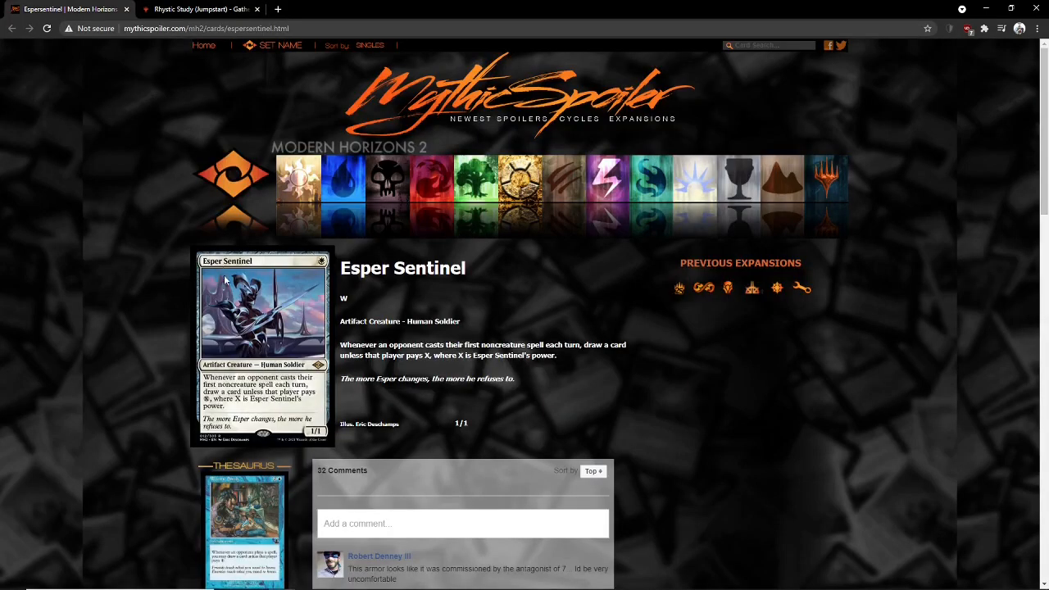
{"action": "mouse_move", "coordinate": [254, 393]}
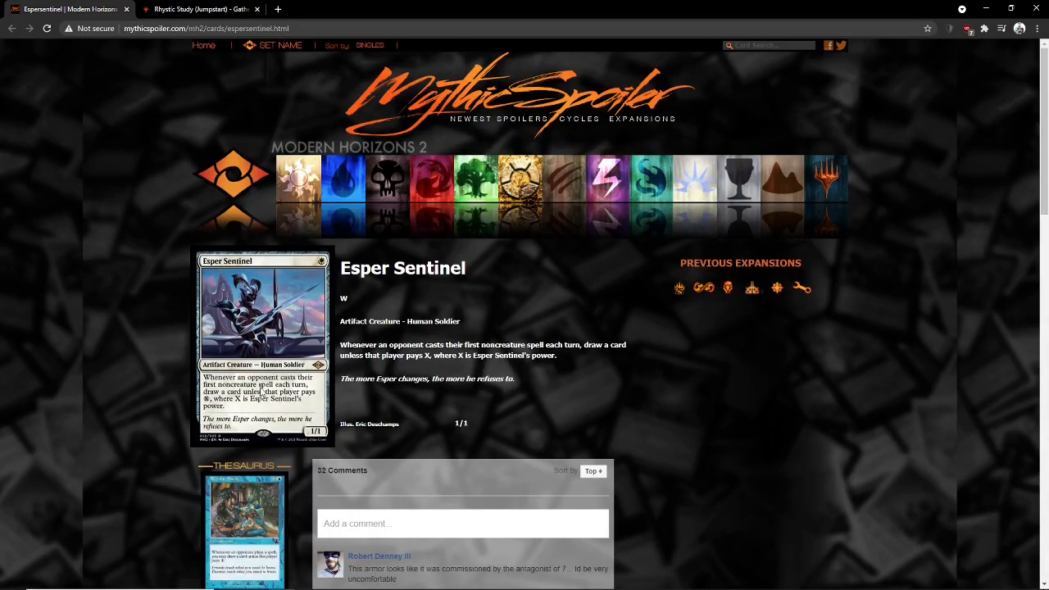
{"action": "mouse_move", "coordinate": [115, 337]}
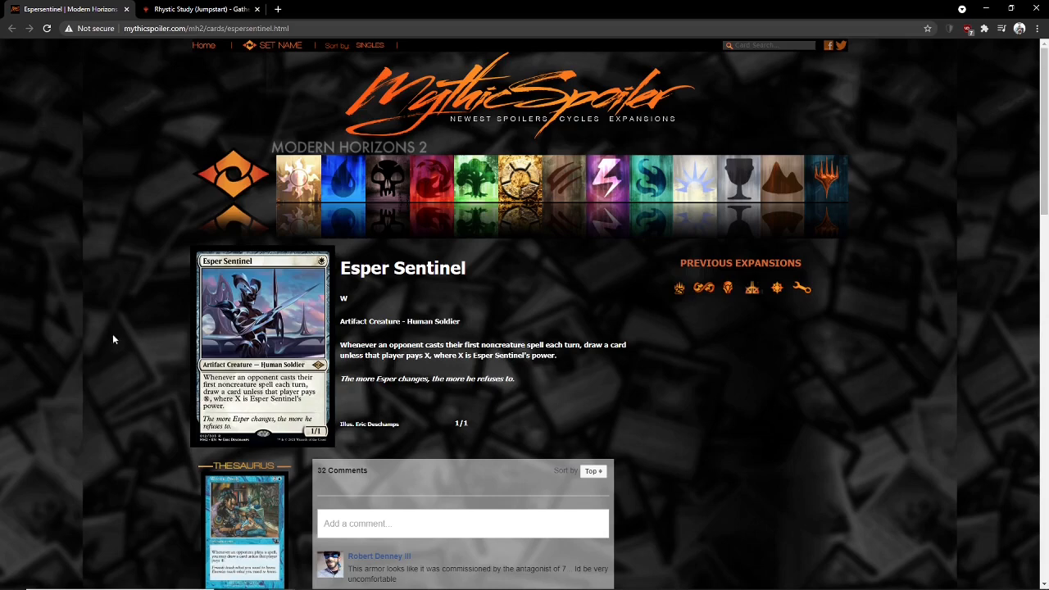
{"action": "mouse_move", "coordinate": [198, 382]}
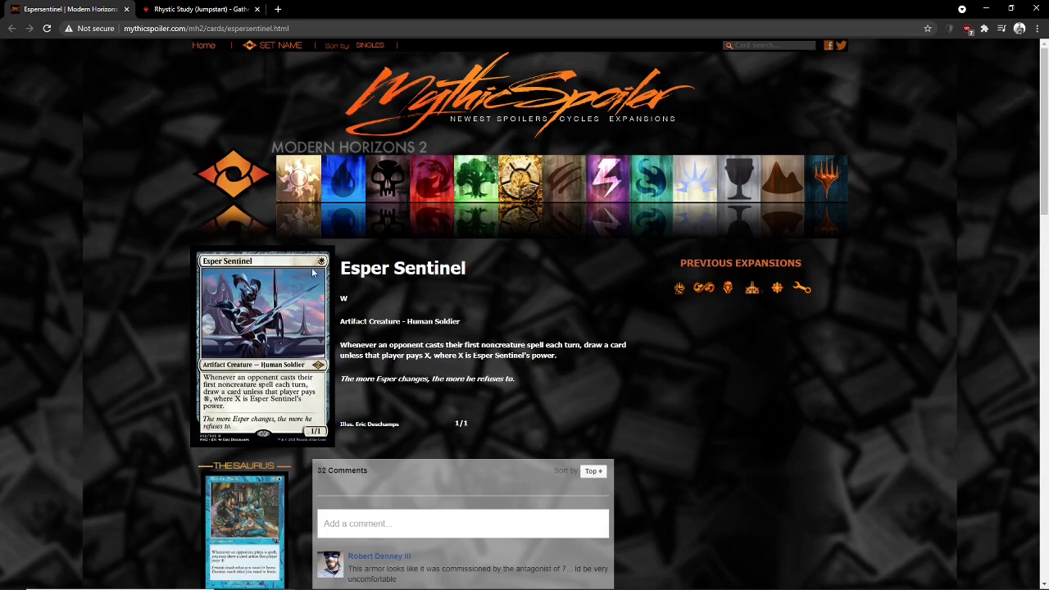
{"action": "mouse_move", "coordinate": [149, 410]}
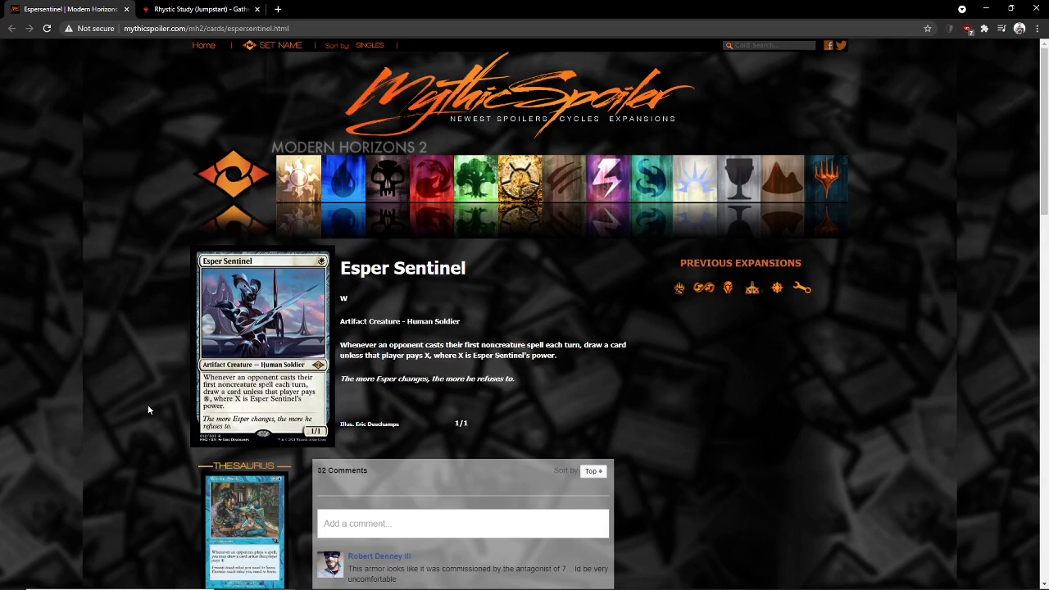
{"action": "mouse_move", "coordinate": [141, 418]}
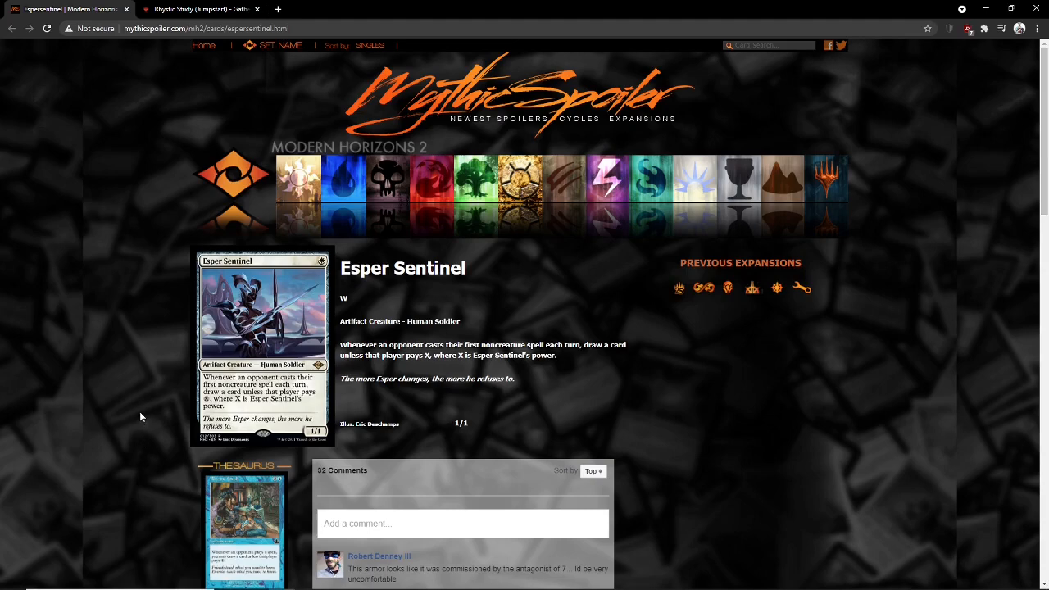
{"action": "mouse_move", "coordinate": [141, 374]}
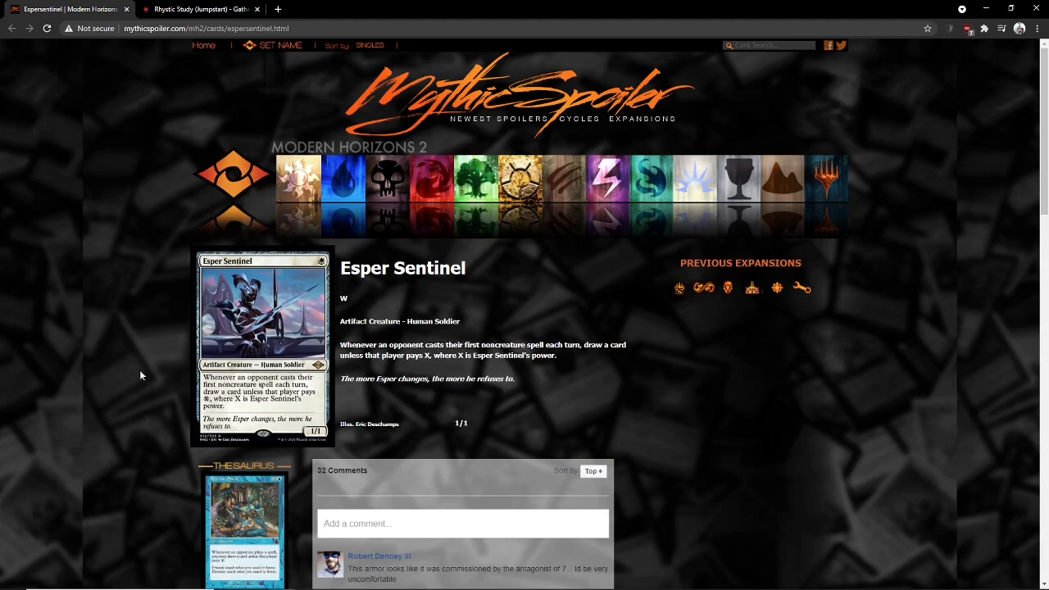
{"action": "mouse_move", "coordinate": [213, 349]}
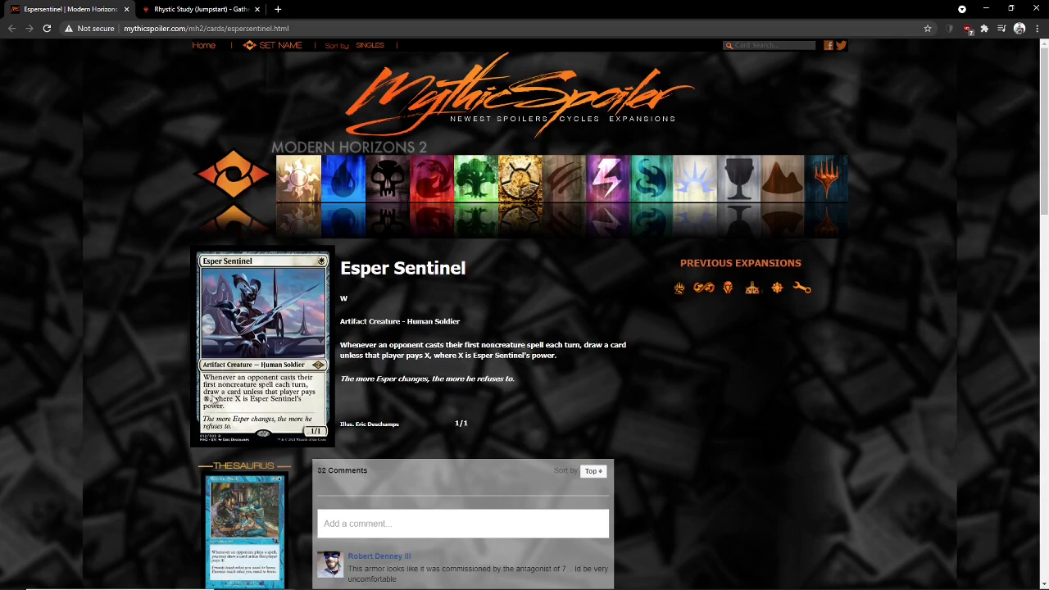
{"action": "mouse_move", "coordinate": [255, 424]}
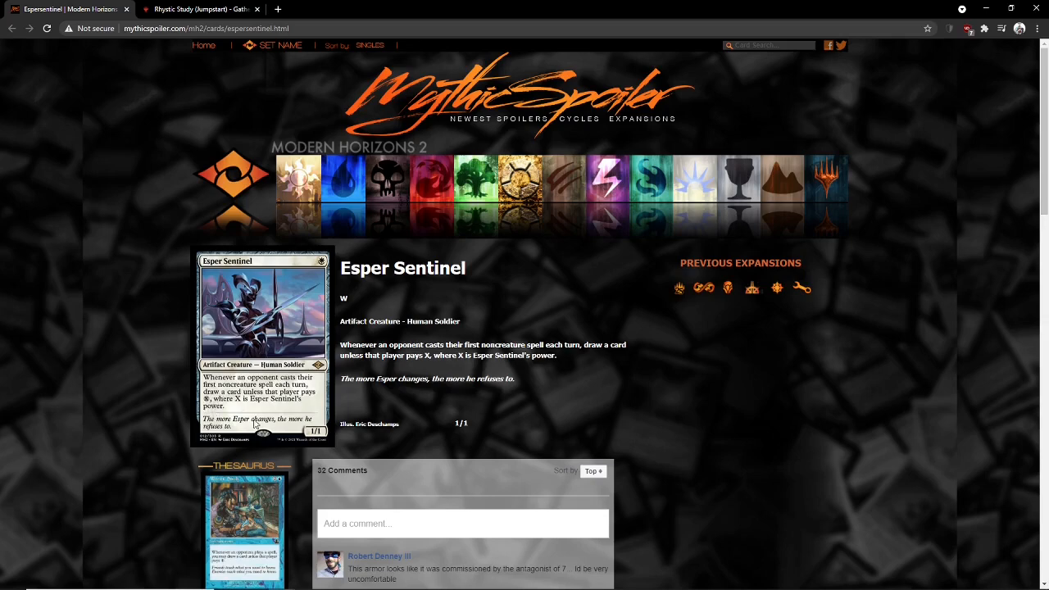
{"action": "mouse_move", "coordinate": [226, 410]}
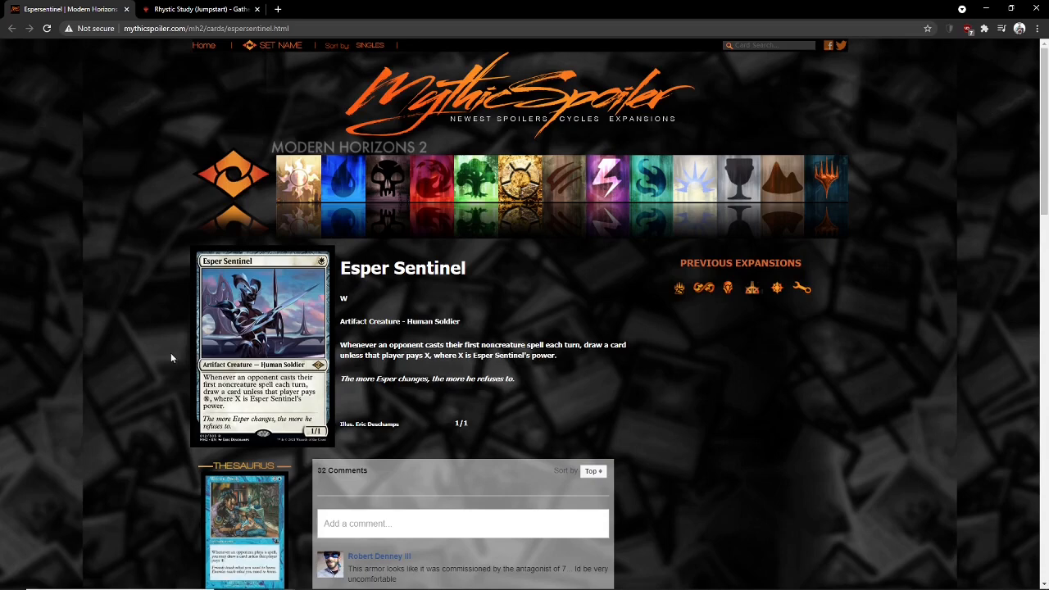
{"action": "mouse_move", "coordinate": [157, 354]}
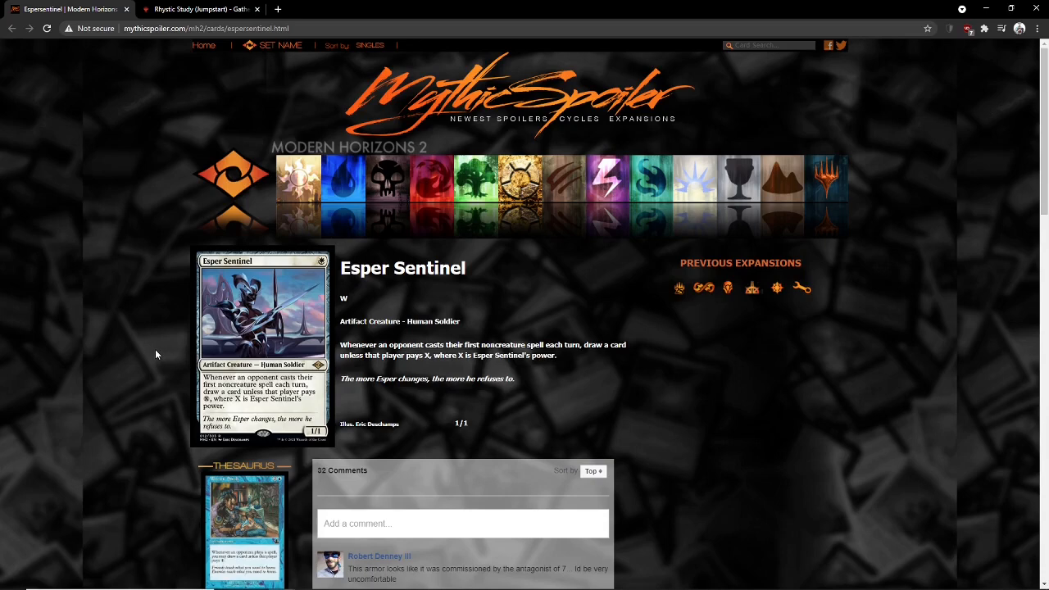
{"action": "mouse_move", "coordinate": [162, 317]}
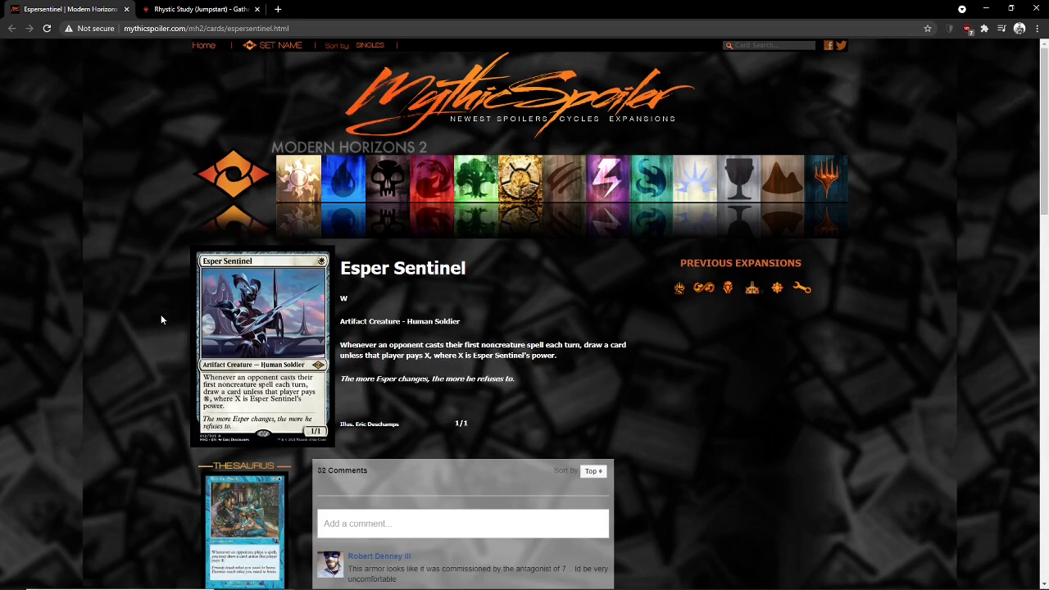
{"action": "mouse_move", "coordinate": [223, 339]}
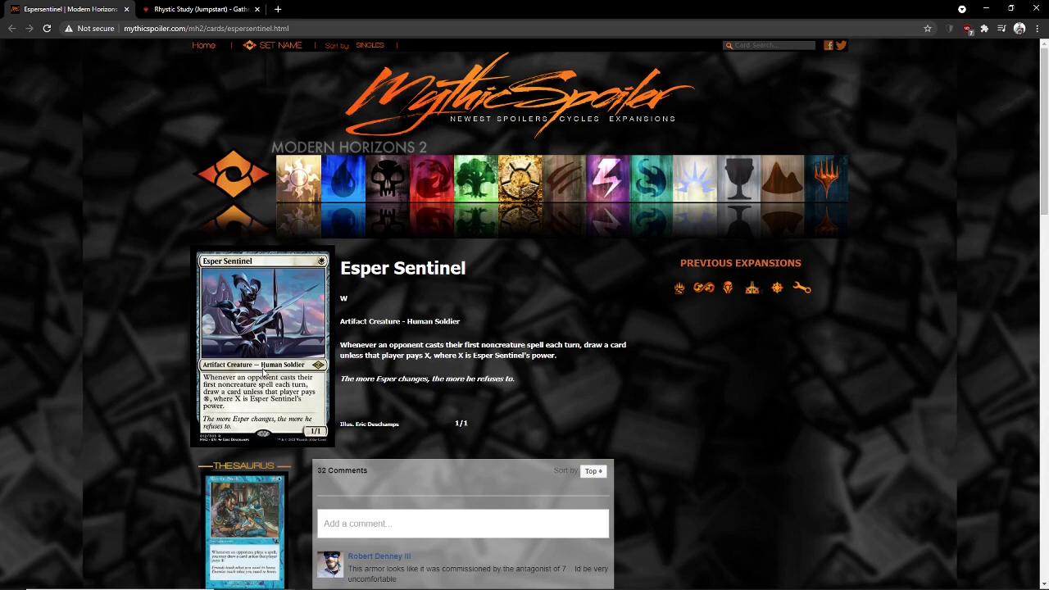
{"action": "mouse_move", "coordinate": [226, 326]}
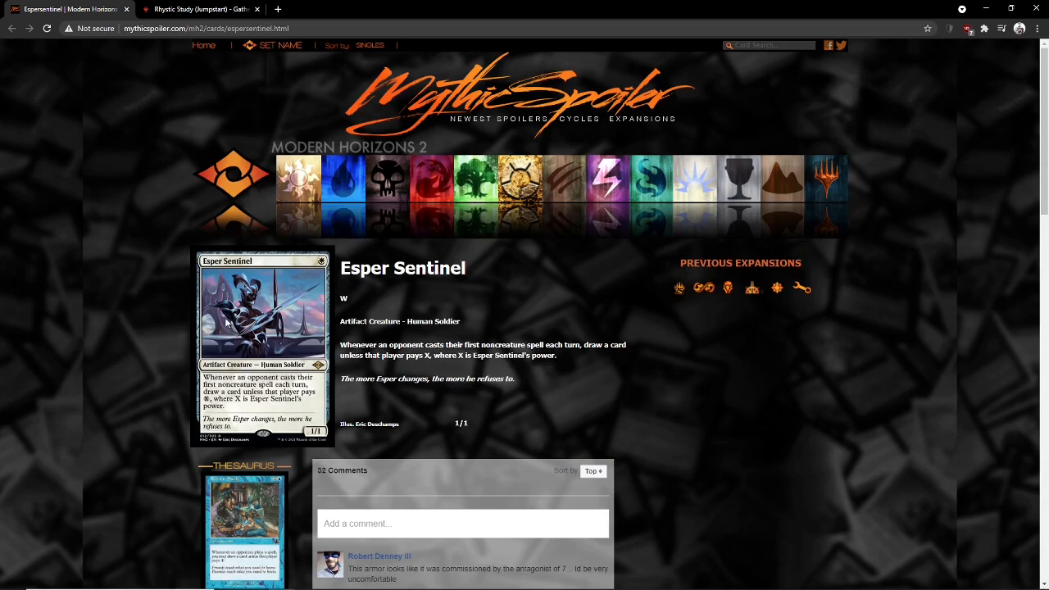
{"action": "mouse_move", "coordinate": [276, 354]}
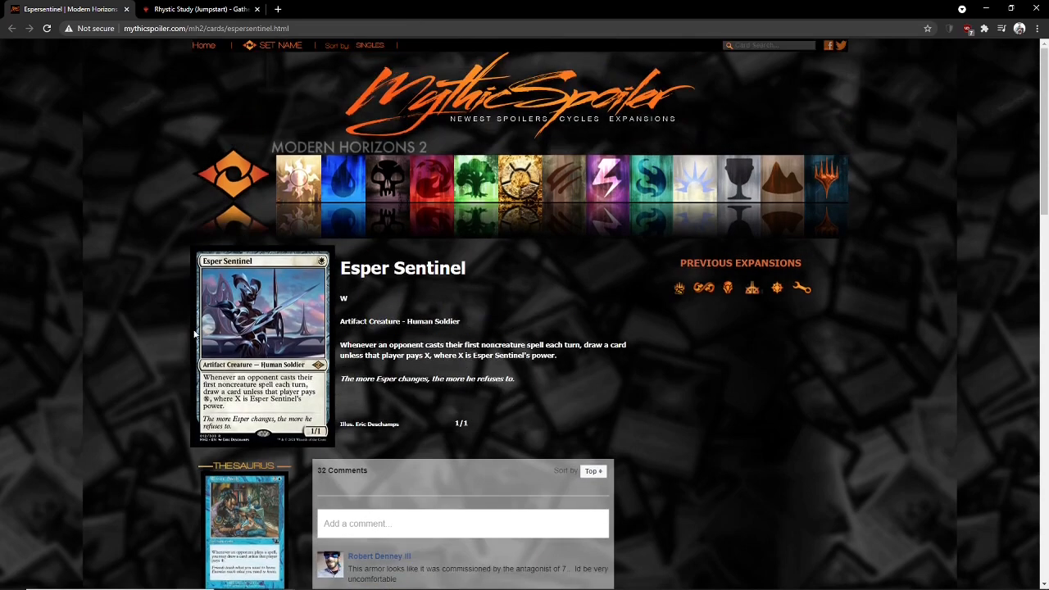
{"action": "mouse_move", "coordinate": [210, 298]}
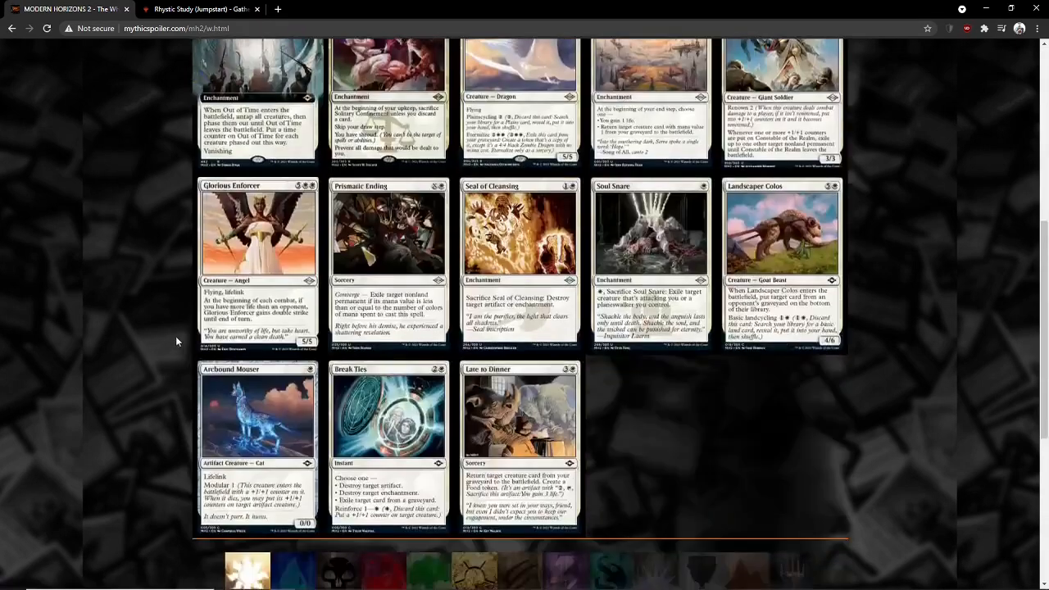
Step: Scroll the white Modern Horizons 2 gallery showing Timeless Dragon, Abiding Grace and Constable of the Realm
{"action": "scroll", "scroll_direction": "down", "scroll_amount": 3}
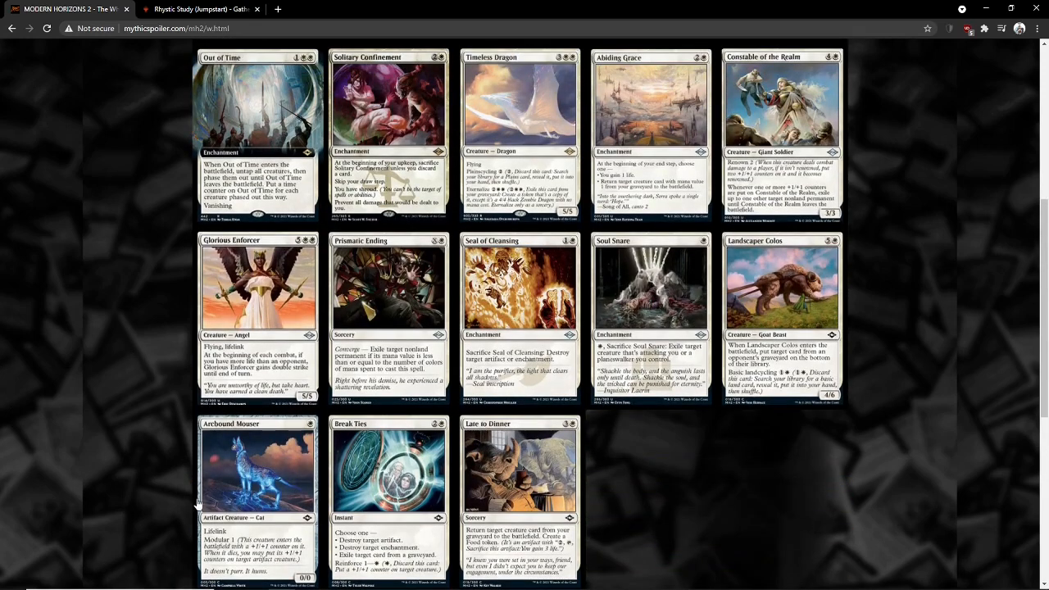
{"action": "mouse_move", "coordinate": [182, 504]}
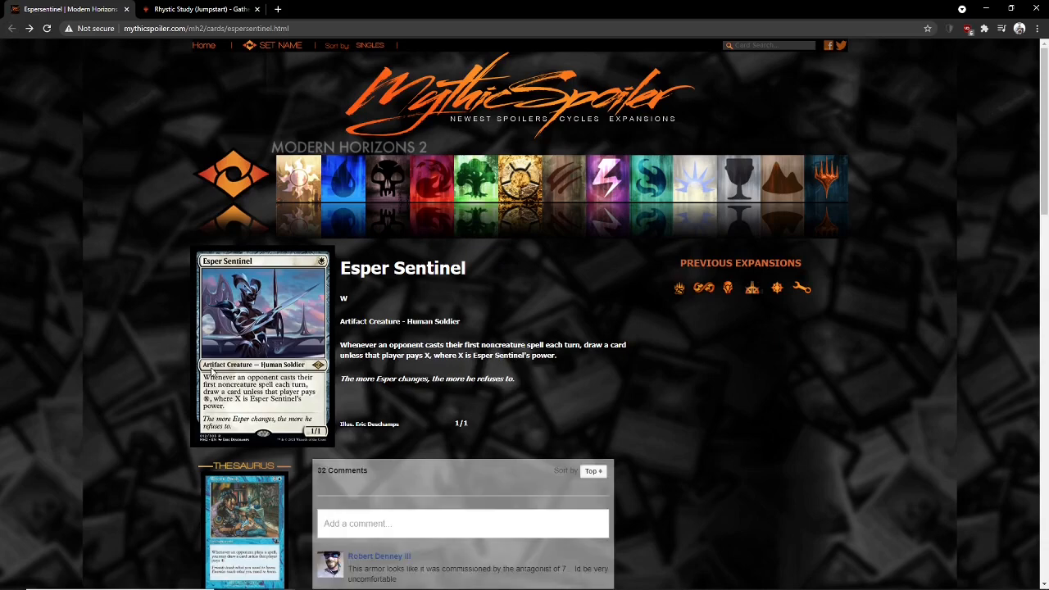
{"action": "mouse_move", "coordinate": [284, 343]}
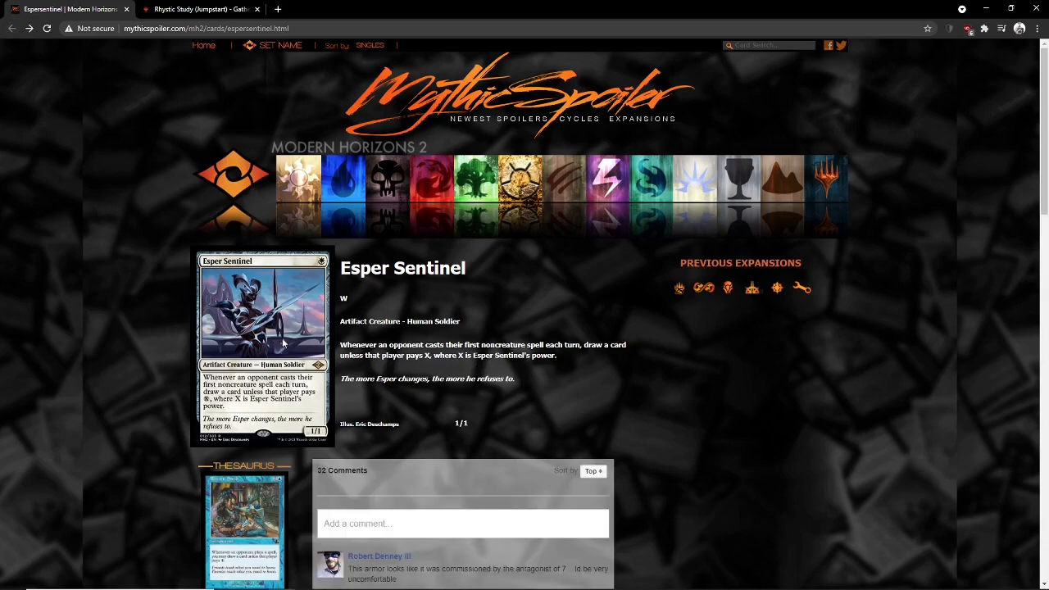
{"action": "mouse_move", "coordinate": [998, 208]}
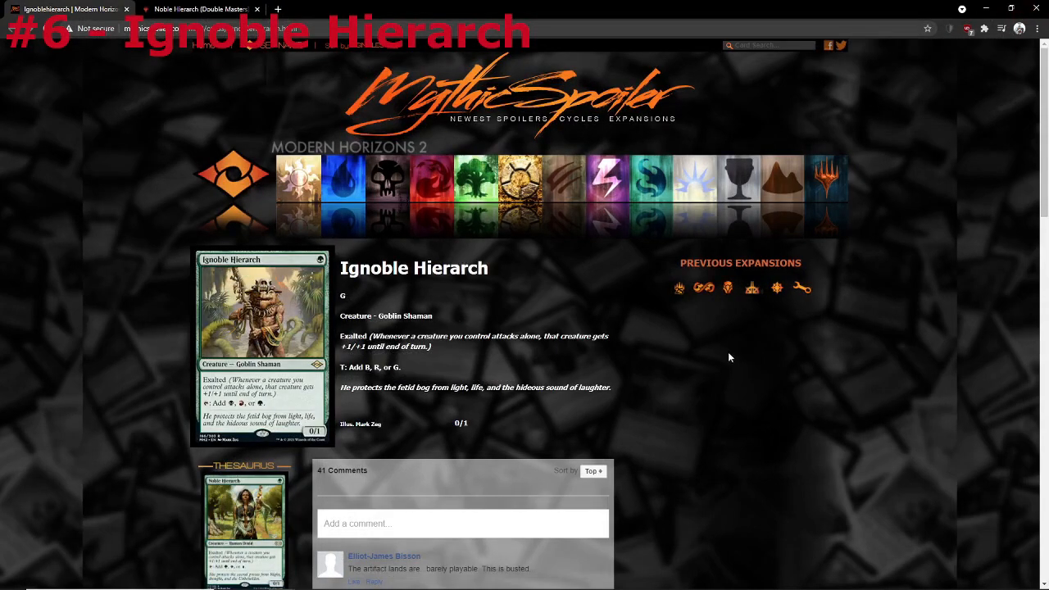
{"action": "mouse_move", "coordinate": [711, 367]}
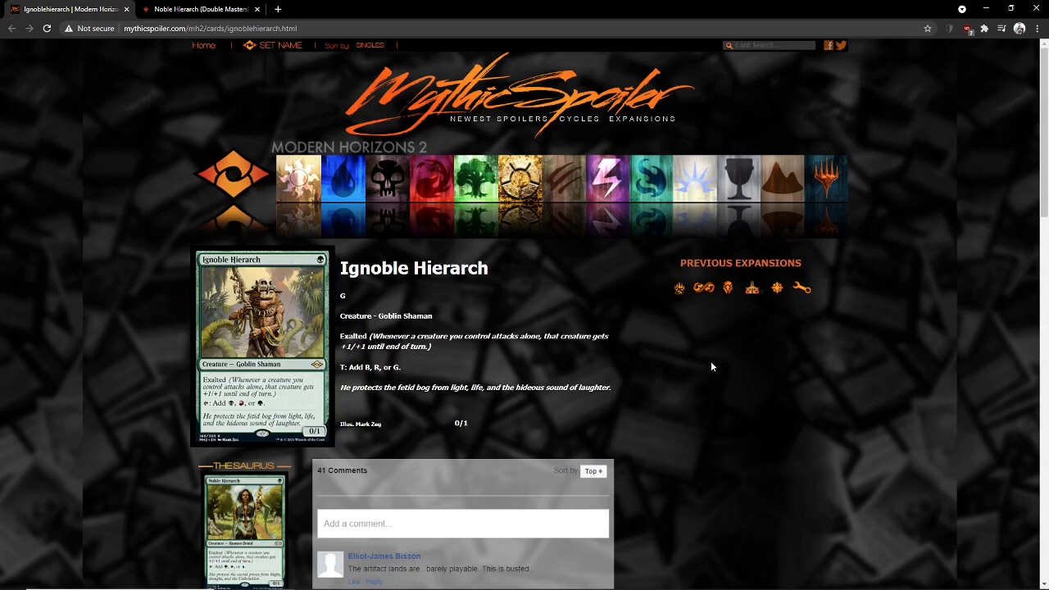
{"action": "mouse_move", "coordinate": [708, 357]}
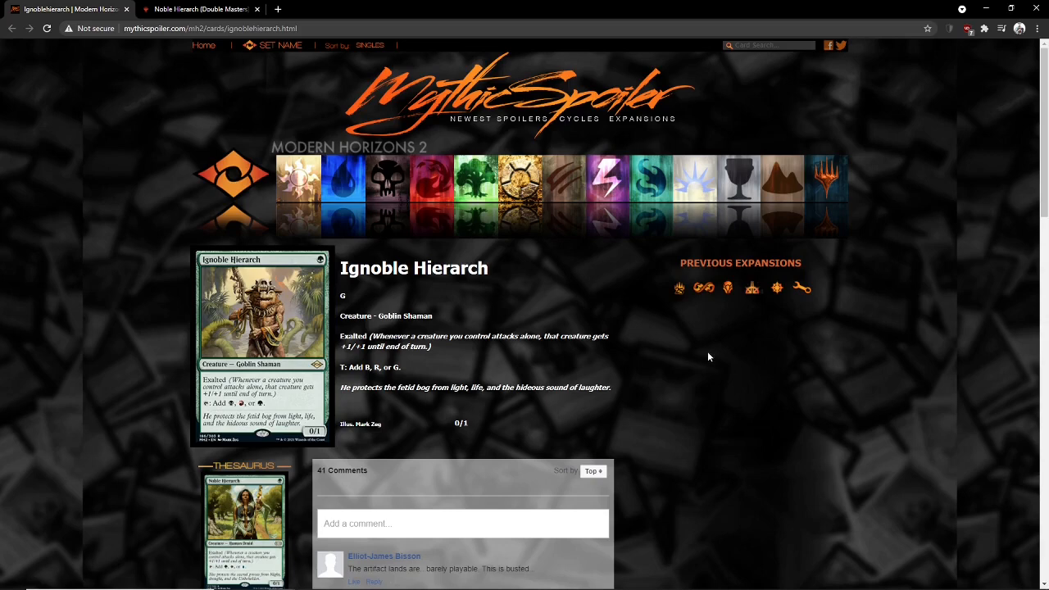
{"action": "mouse_move", "coordinate": [573, 285]}
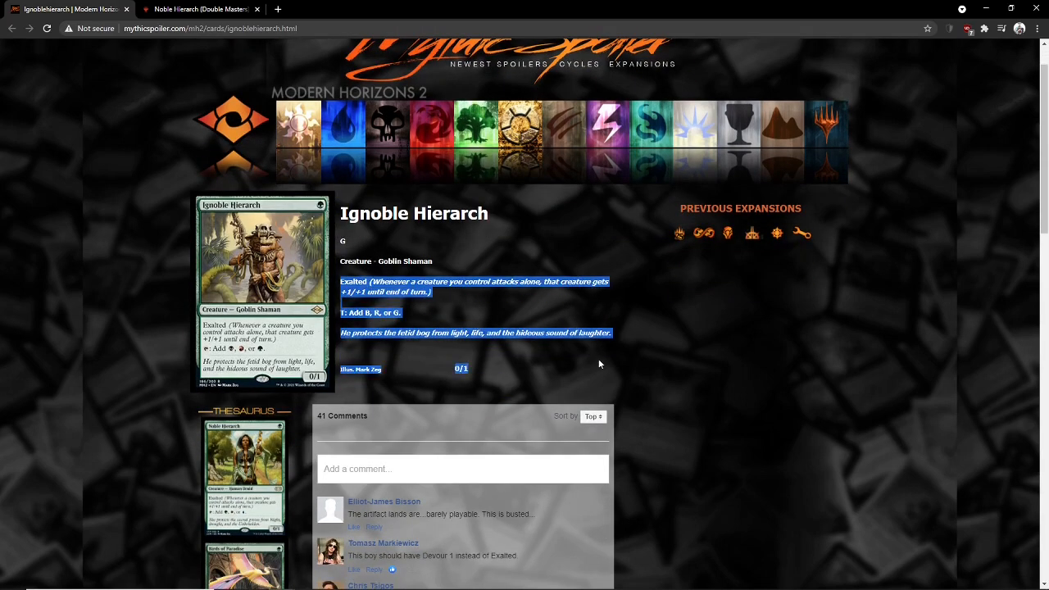
{"action": "left_click", "coordinate": [567, 260]}
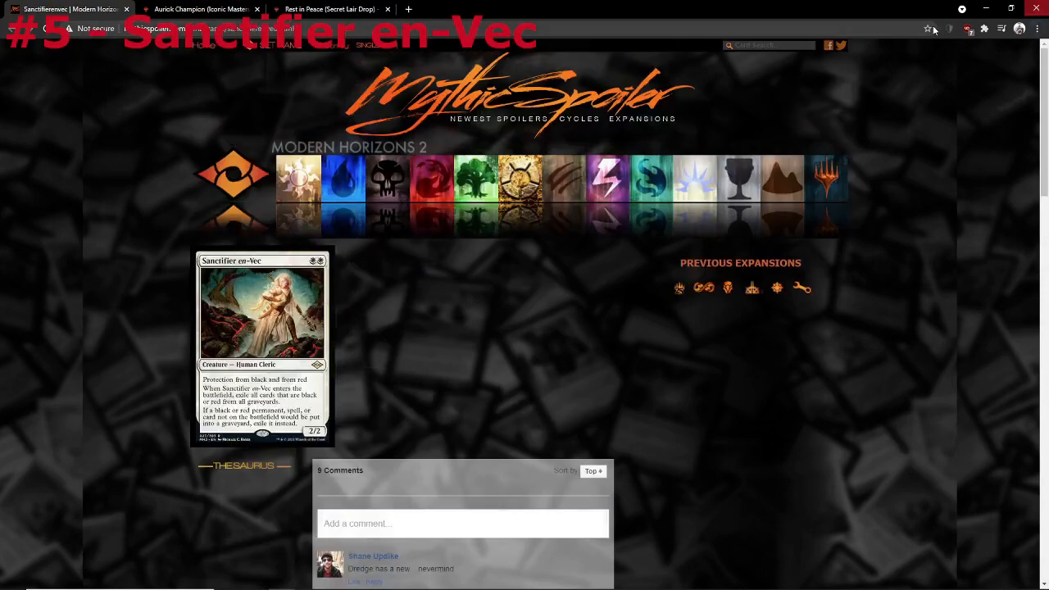
{"action": "scroll", "scroll_direction": "down", "scroll_amount": 3}
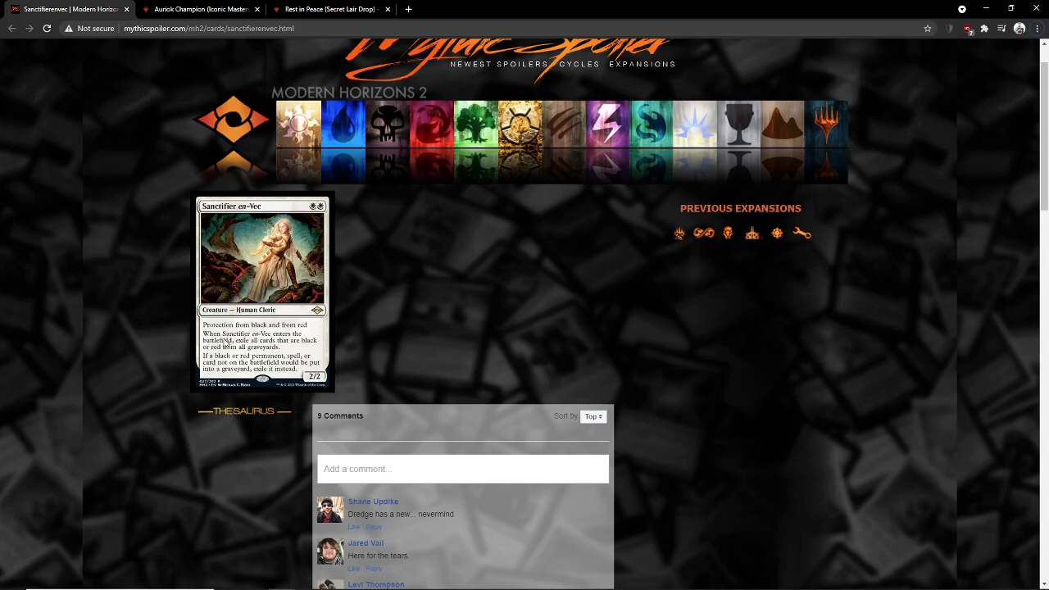
{"action": "left_click", "coordinate": [328, 10]}
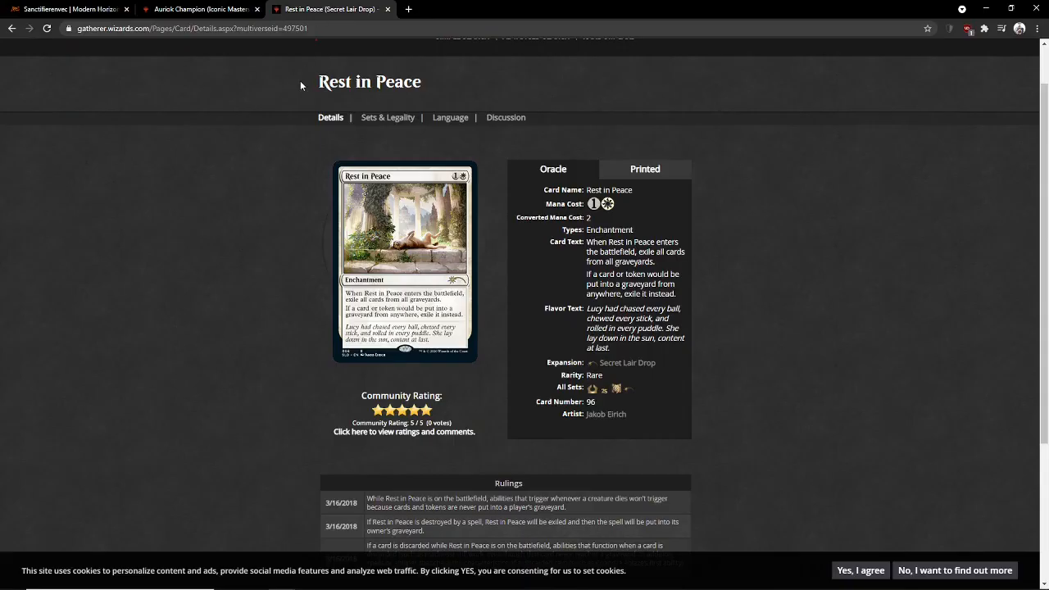
{"action": "left_click", "coordinate": [200, 10]}
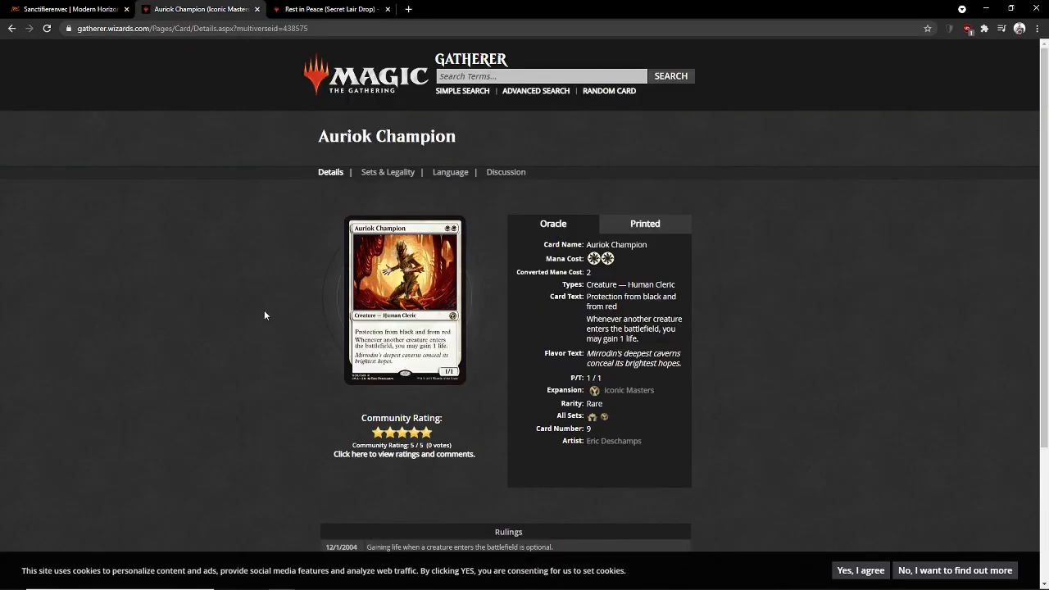
{"action": "left_click", "coordinate": [69, 10]}
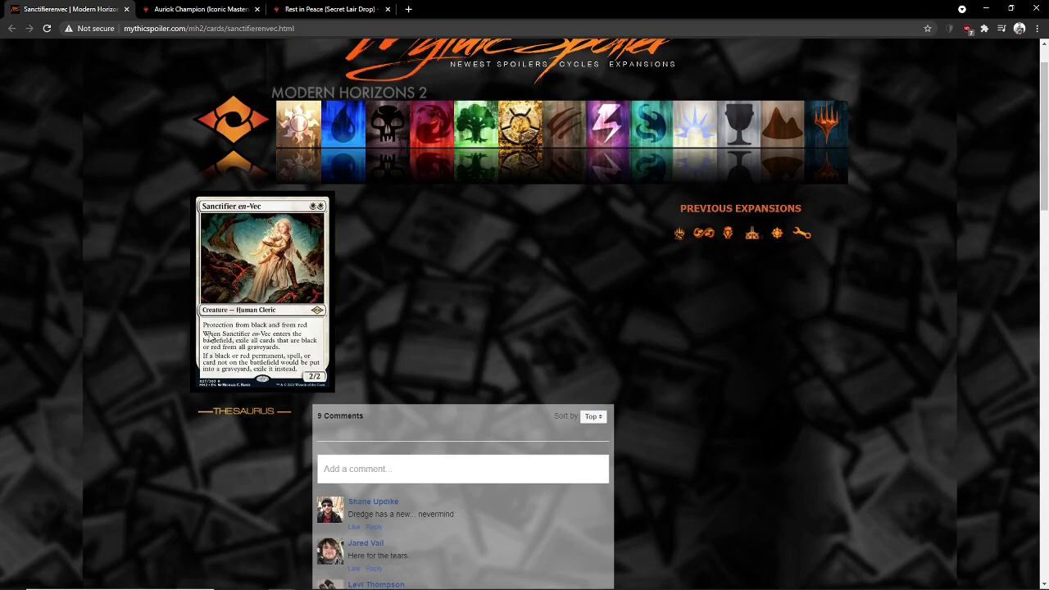
{"action": "mouse_move", "coordinate": [331, 390]}
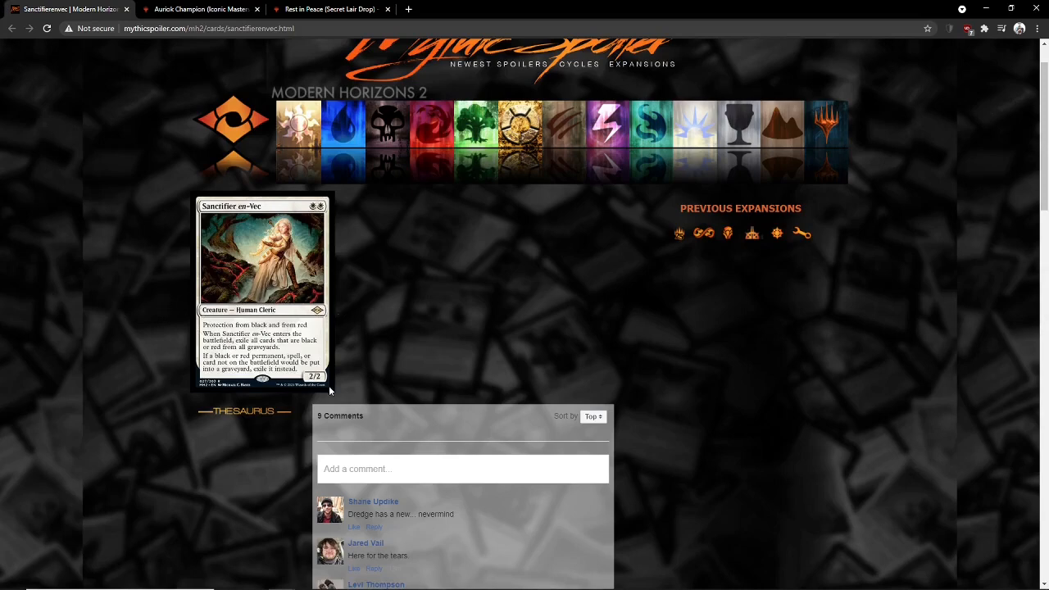
{"action": "mouse_move", "coordinate": [150, 406]}
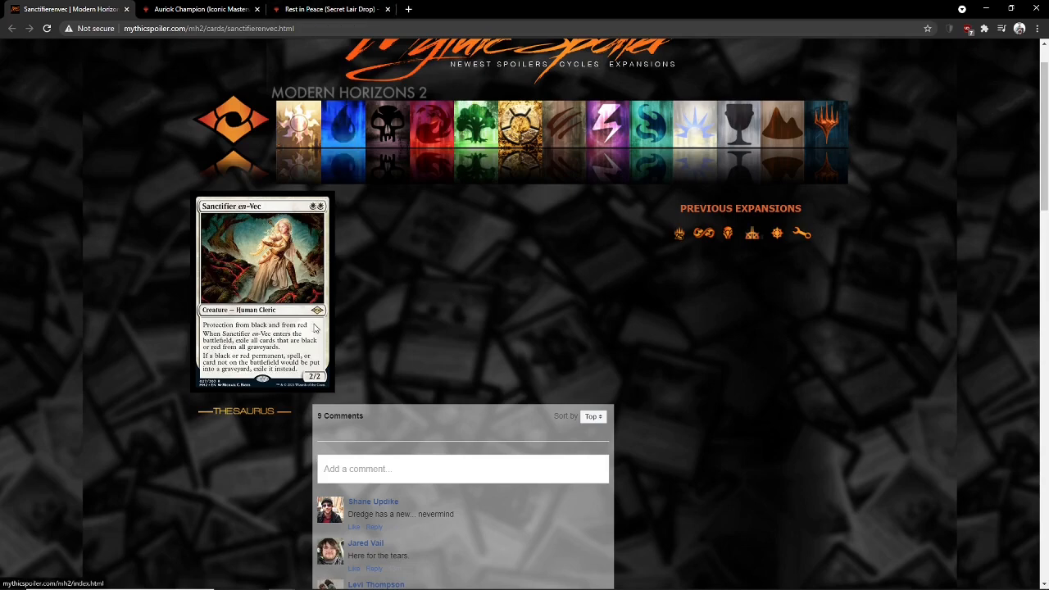
{"action": "mouse_move", "coordinate": [183, 371]}
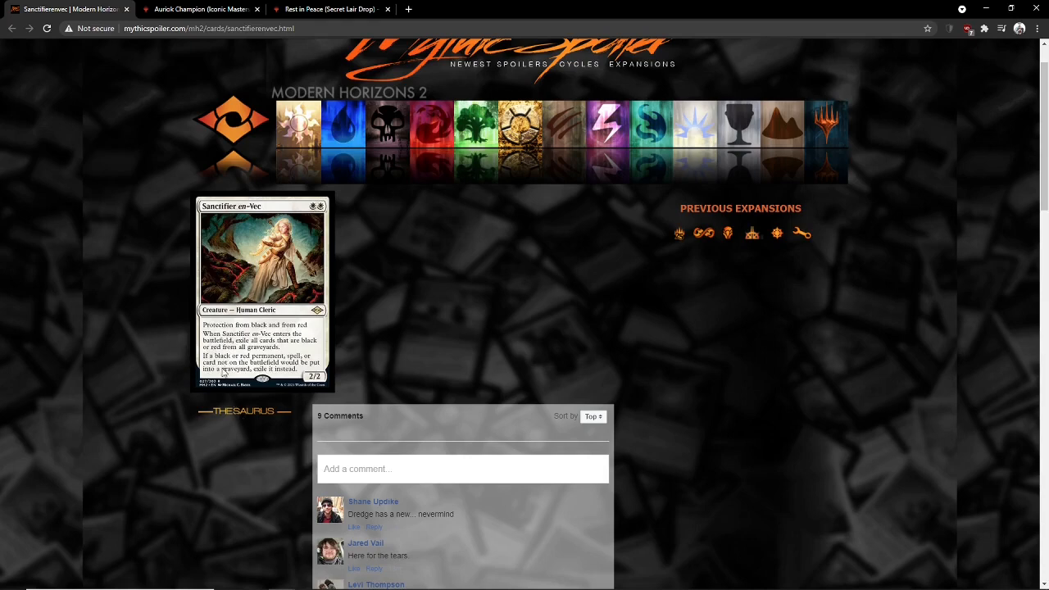
{"action": "mouse_move", "coordinate": [375, 357]}
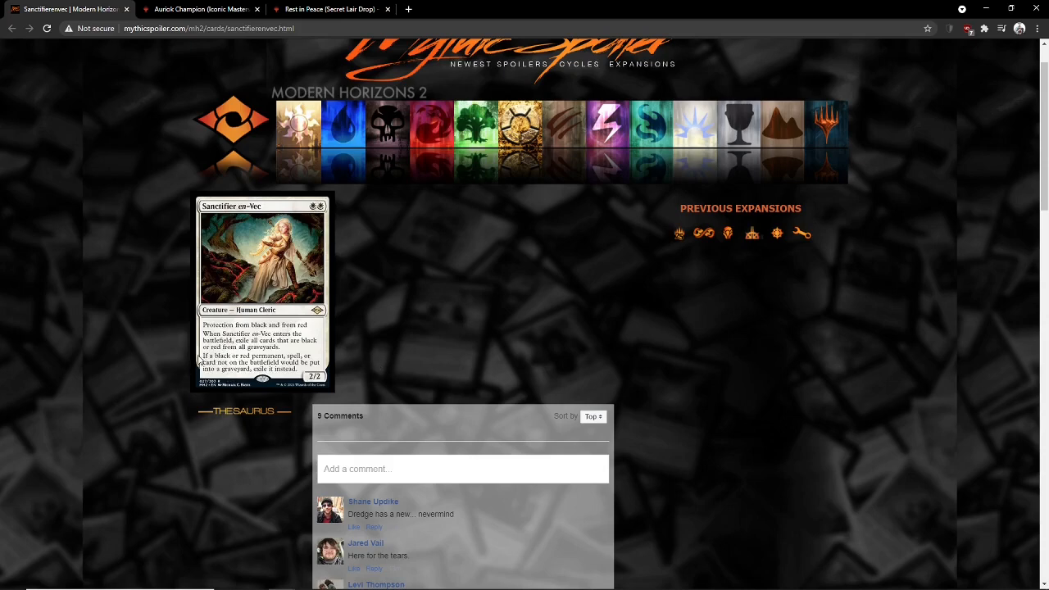
{"action": "mouse_move", "coordinate": [105, 386]}
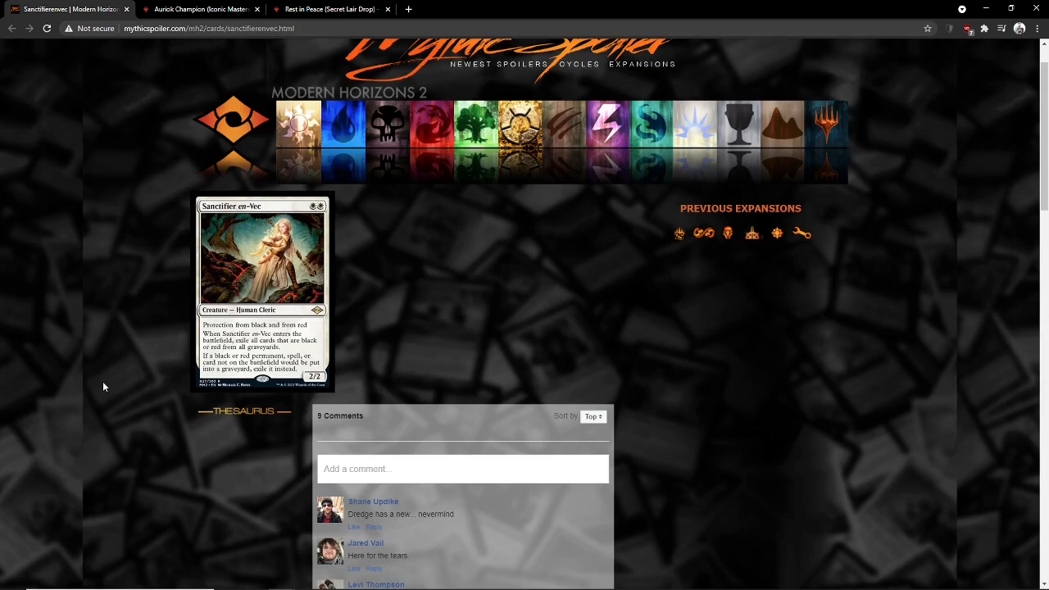
{"action": "mouse_move", "coordinate": [3, 285]}
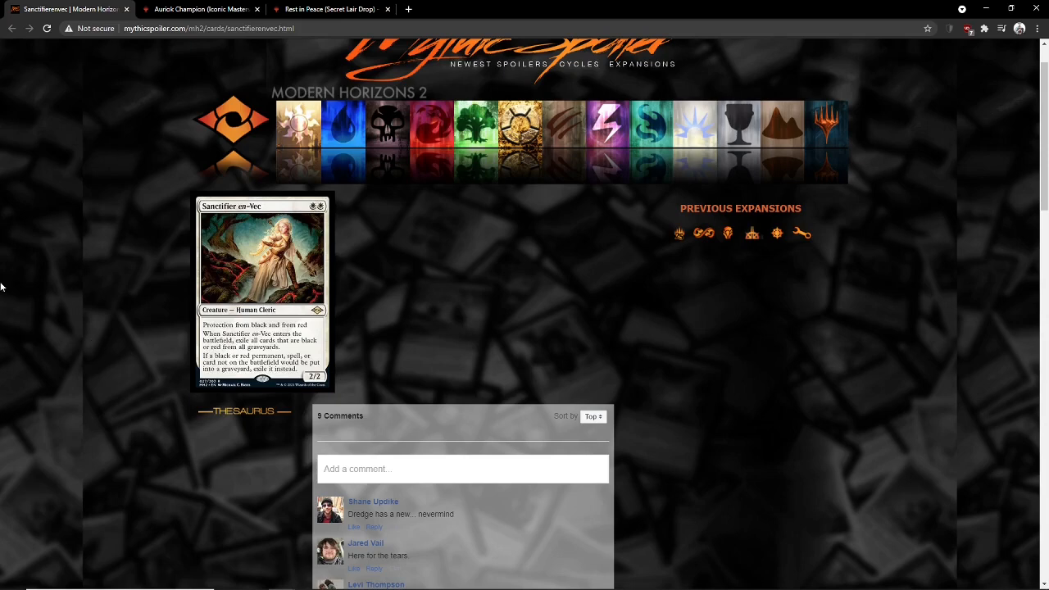
{"action": "mouse_move", "coordinate": [254, 347]}
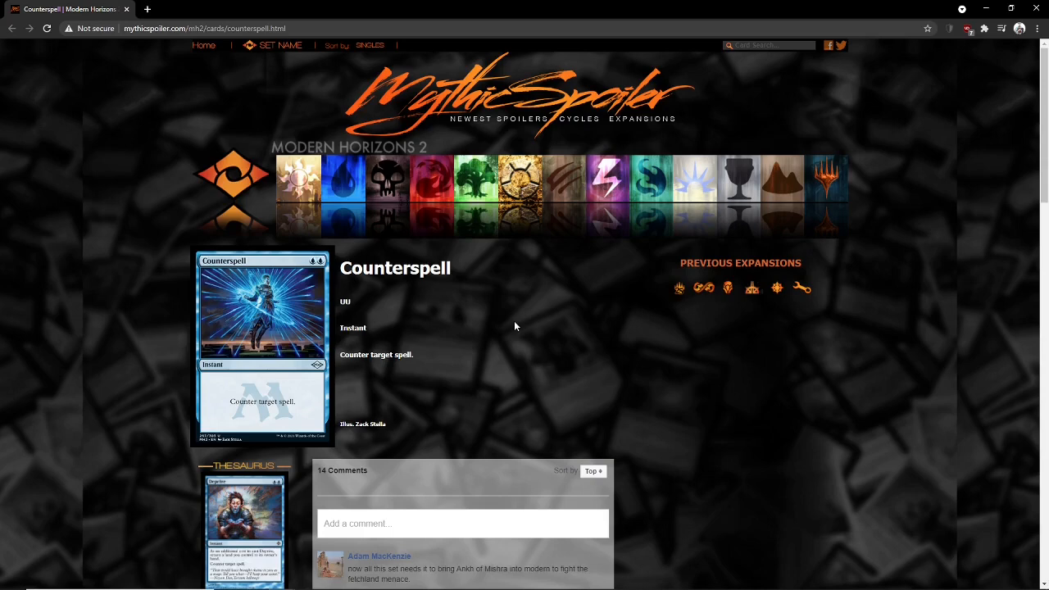
{"action": "mouse_move", "coordinate": [609, 316]}
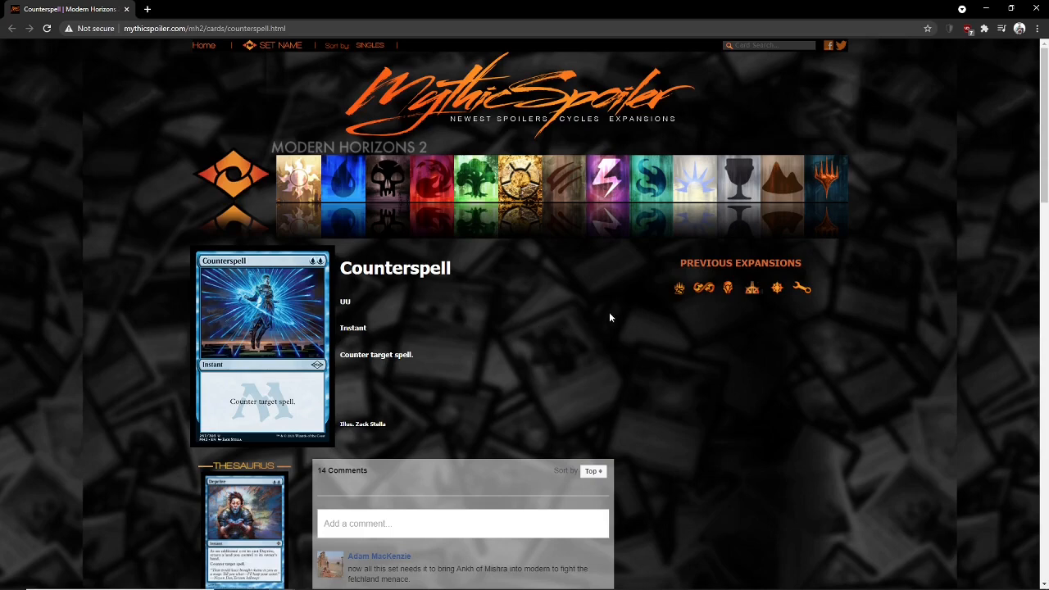
{"action": "mouse_move", "coordinate": [413, 393]}
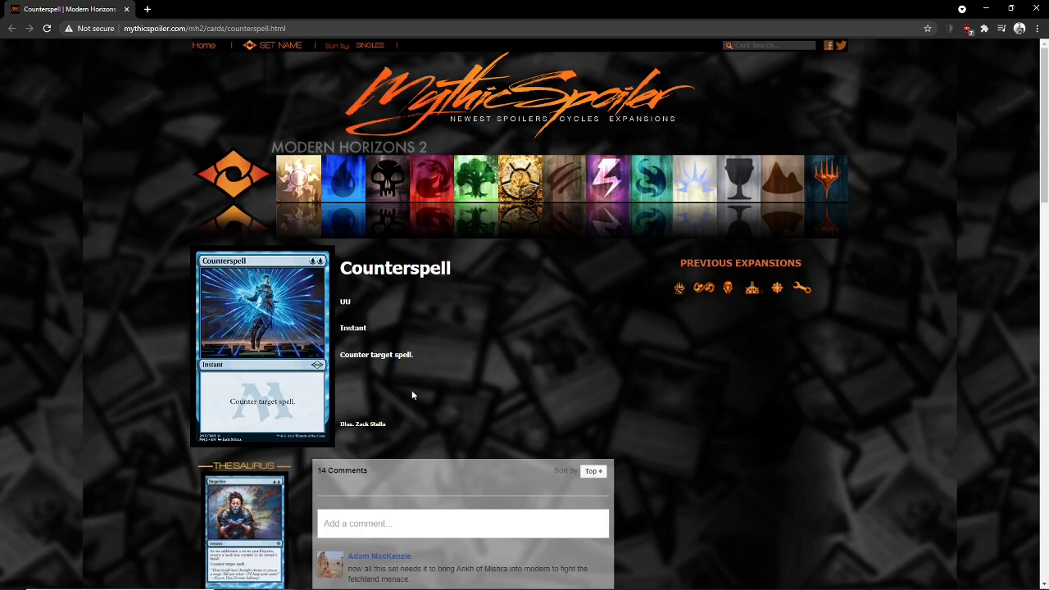
{"action": "mouse_move", "coordinate": [596, 399]}
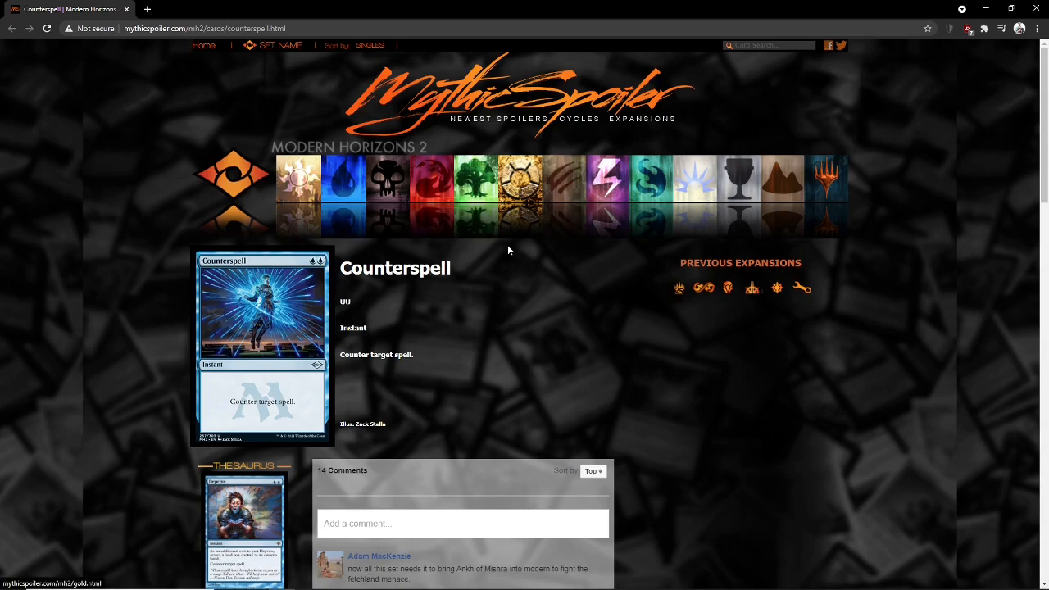
{"action": "mouse_move", "coordinate": [374, 318]}
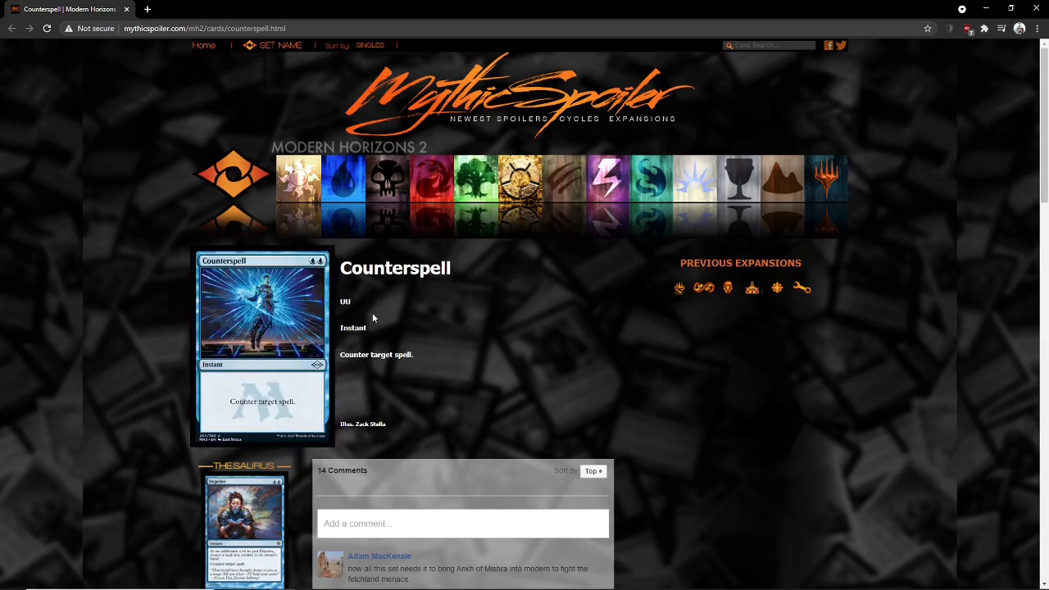
{"action": "mouse_move", "coordinate": [492, 283]}
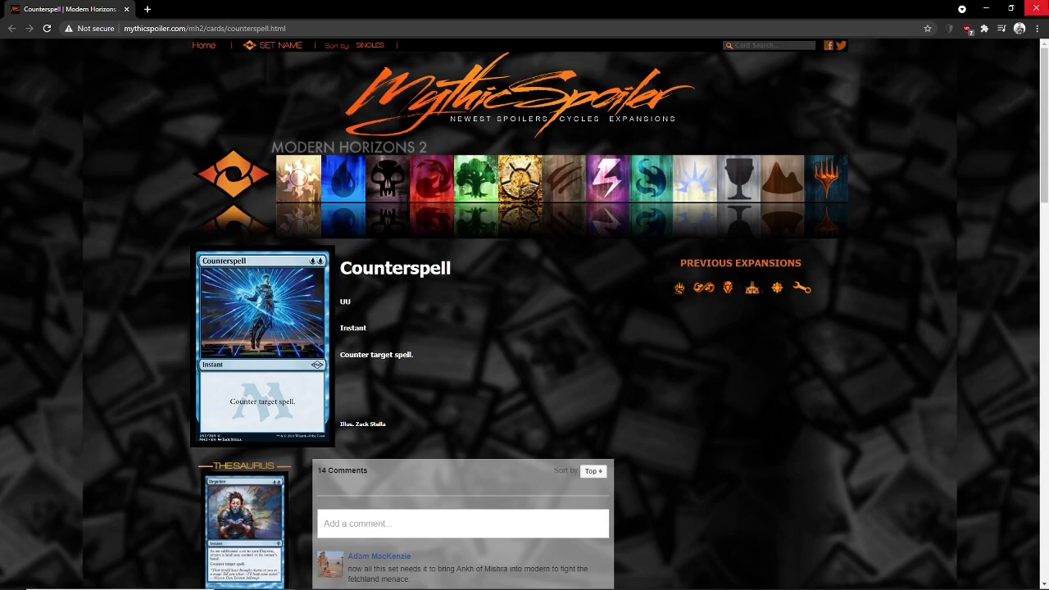
{"action": "mouse_move", "coordinate": [1035, 9]}
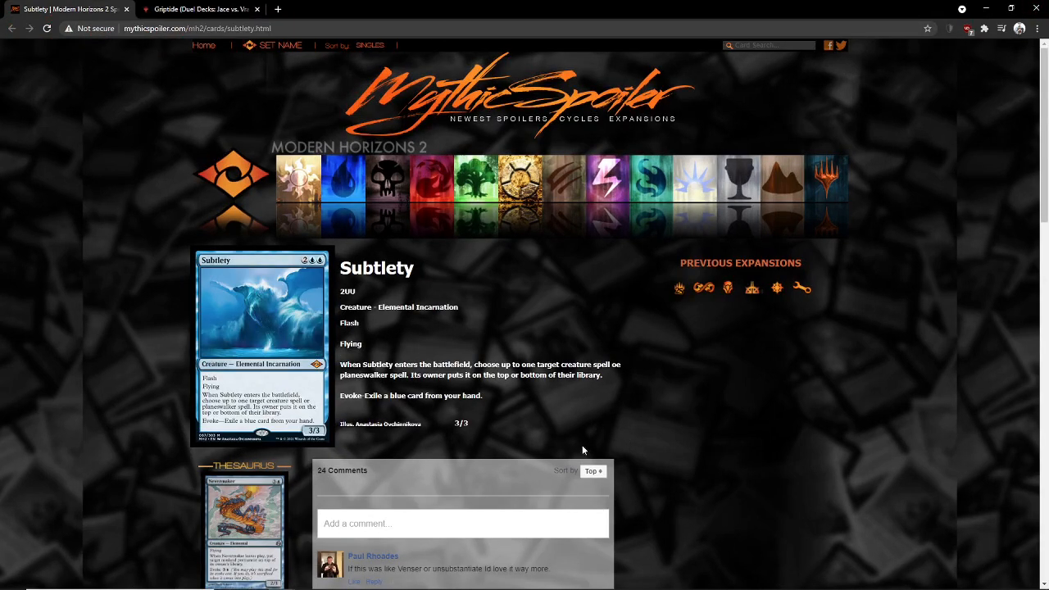
{"action": "mouse_move", "coordinate": [557, 279]}
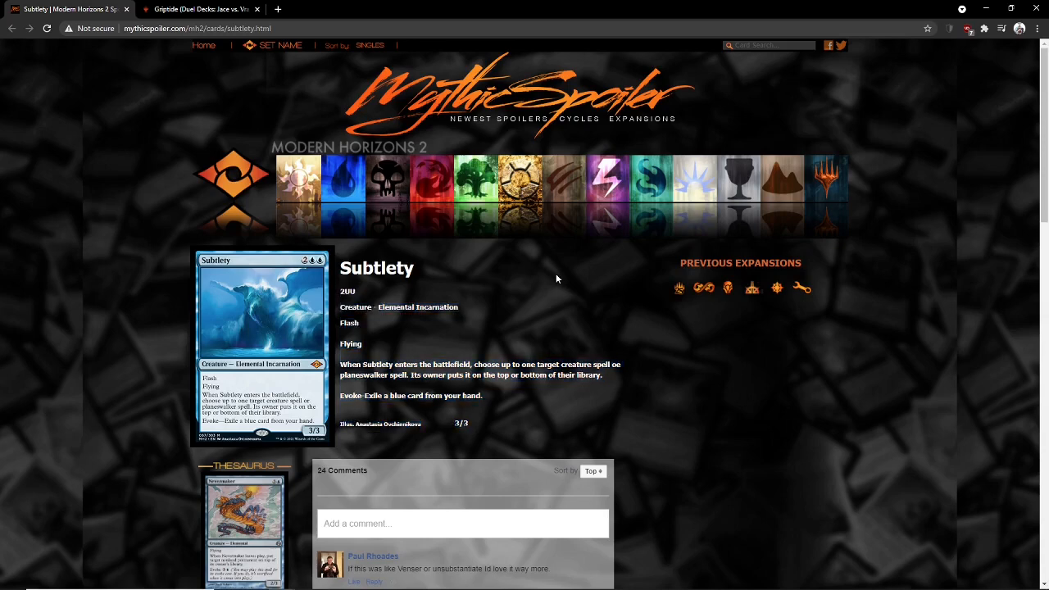
{"action": "mouse_move", "coordinate": [570, 298]}
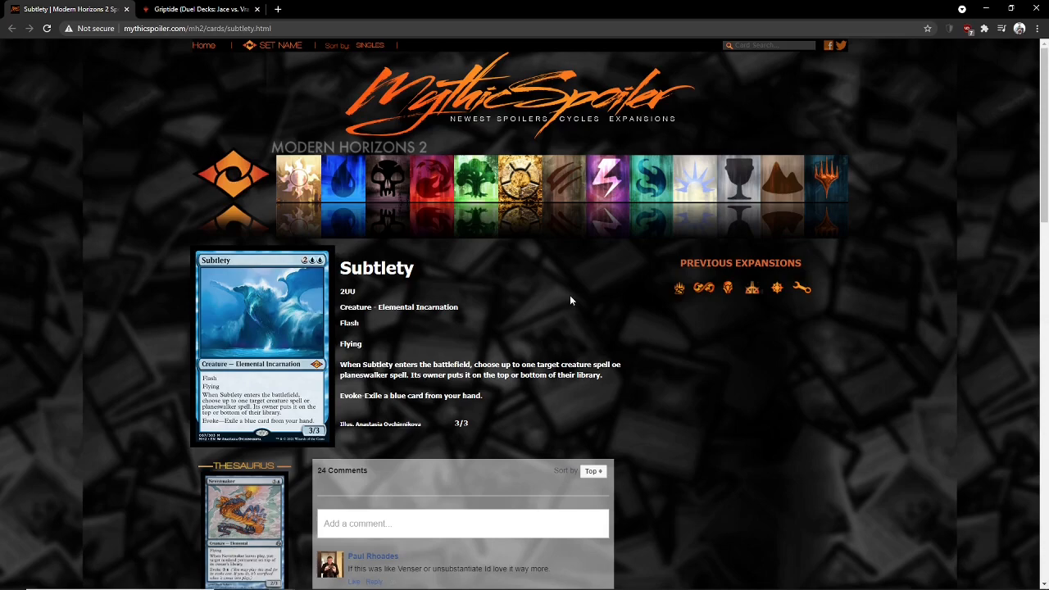
Step: Read down the Subtlety comments, then switch to the Griptide page on Gatherer
{"action": "scroll", "scroll_direction": "down", "scroll_amount": 3}
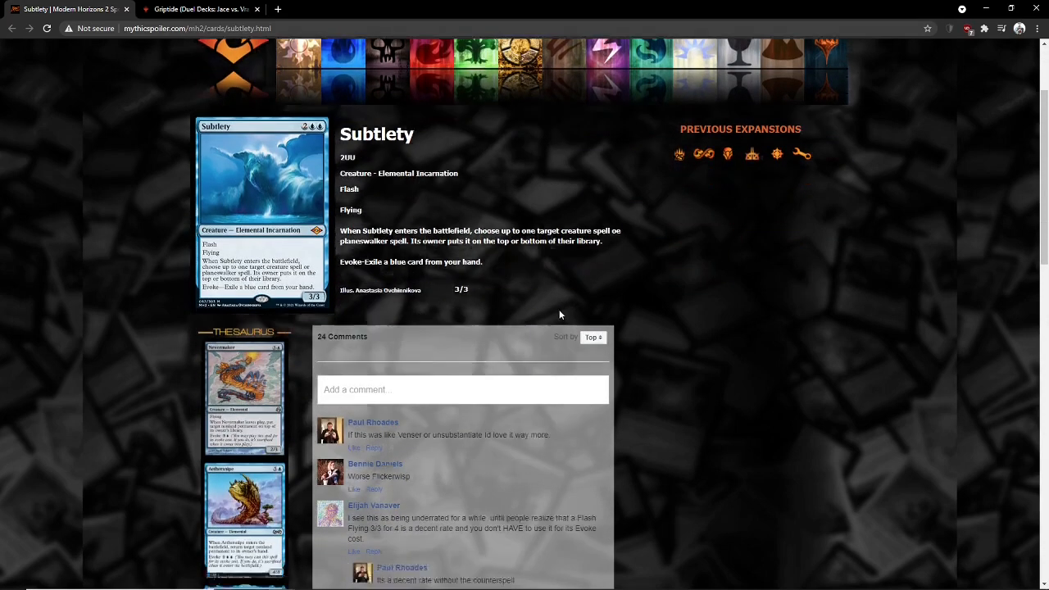
{"action": "scroll", "scroll_direction": "down", "scroll_amount": 3}
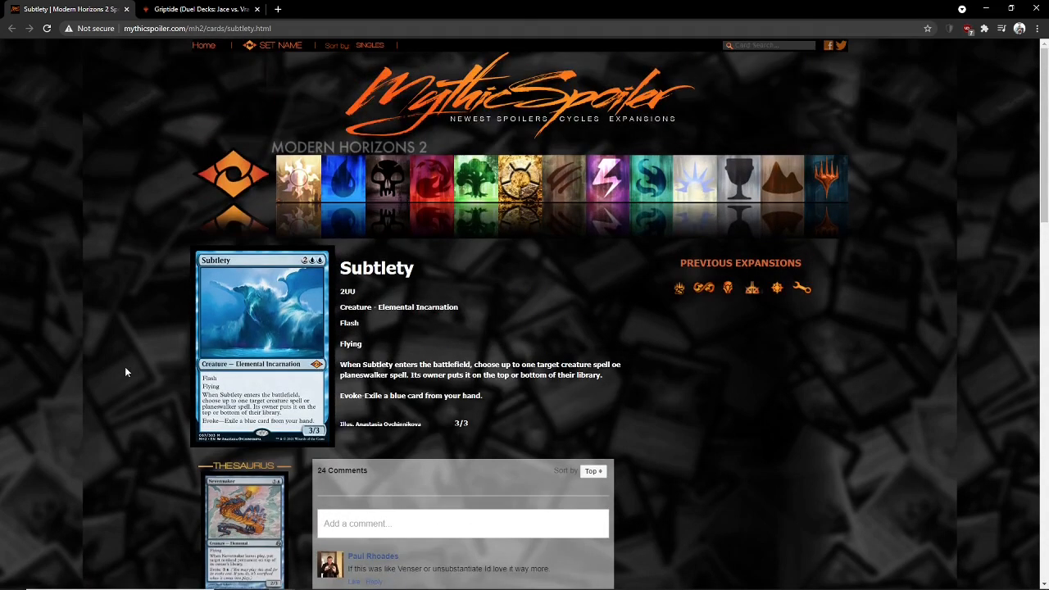
{"action": "mouse_move", "coordinate": [113, 327]}
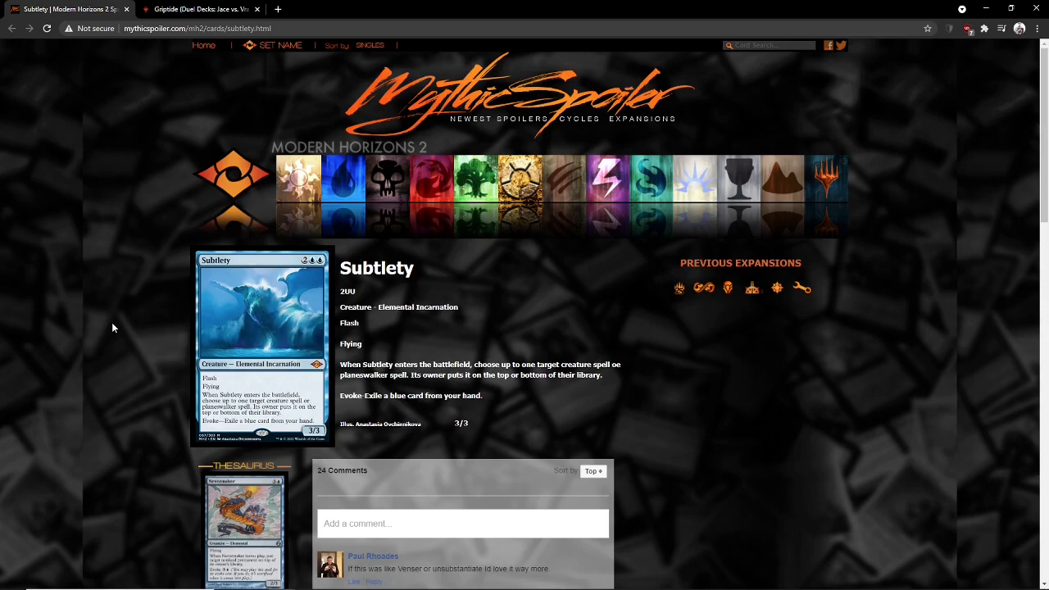
{"action": "left_click", "coordinate": [200, 10]}
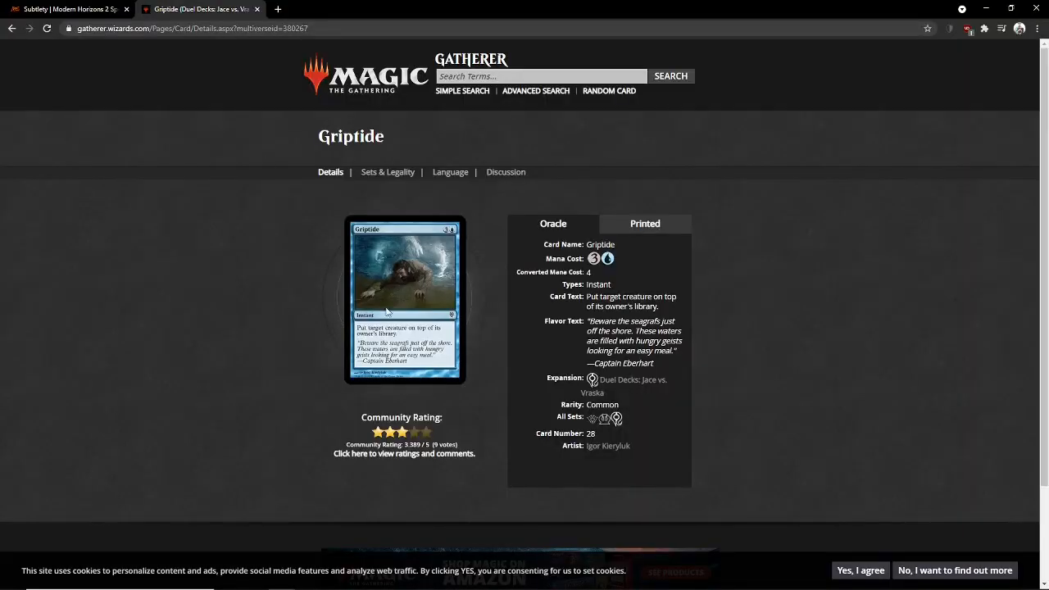
Step: Return to the Subtlety spoiler and scroll through its card art and comments
{"action": "left_click", "coordinate": [68, 10]}
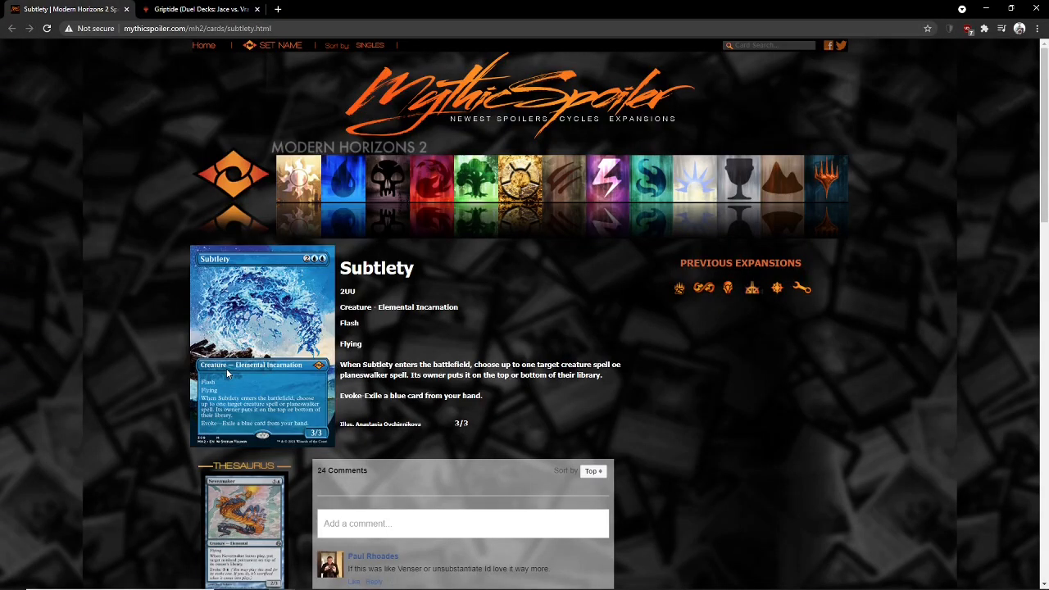
{"action": "mouse_move", "coordinate": [249, 382]}
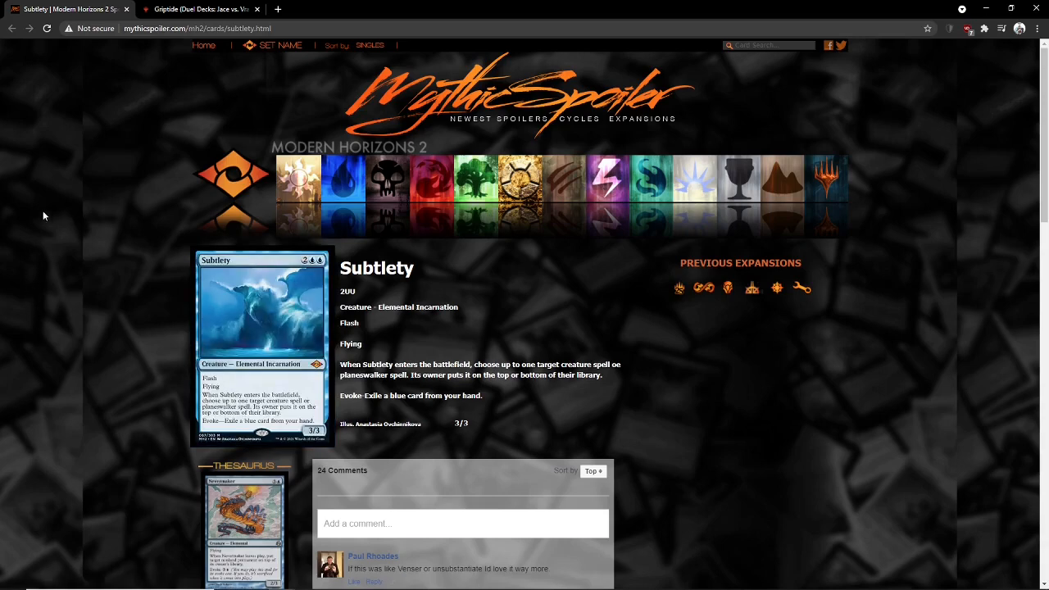
{"action": "mouse_move", "coordinate": [58, 275]}
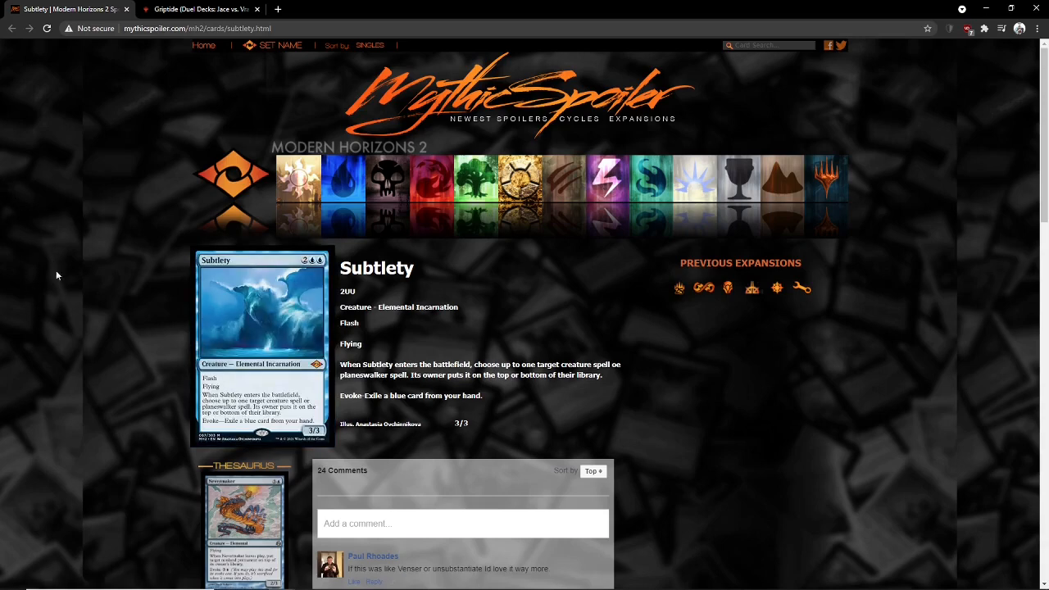
{"action": "mouse_move", "coordinate": [146, 314]}
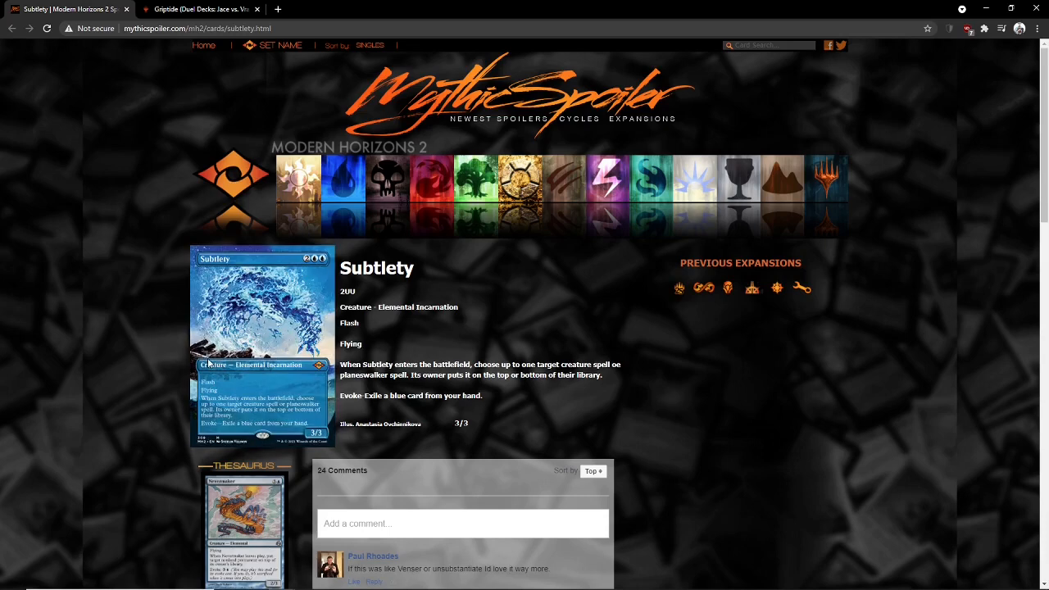
{"action": "mouse_move", "coordinate": [221, 322]}
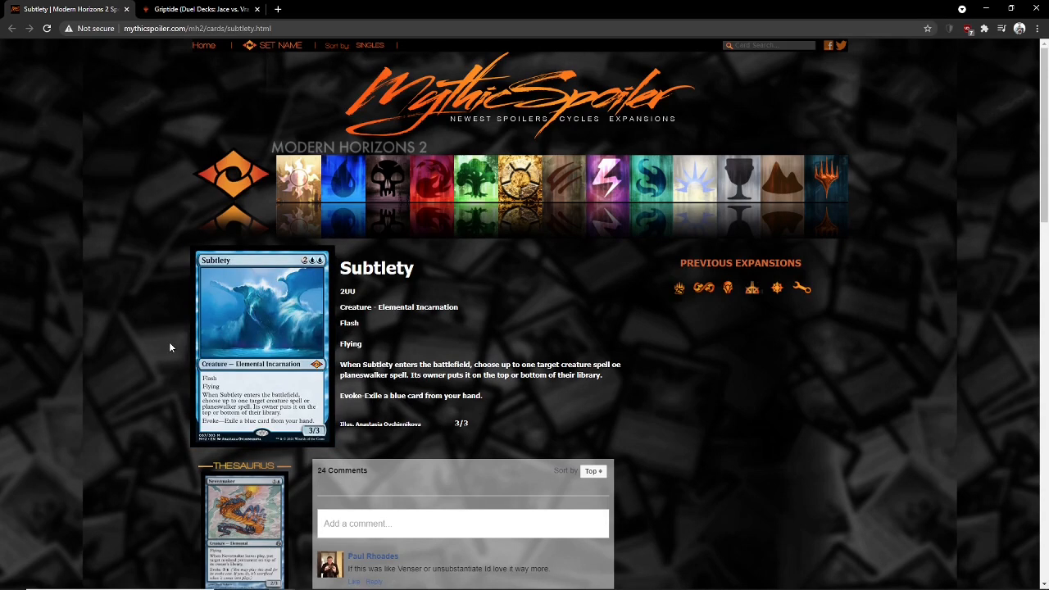
{"action": "scroll", "scroll_direction": "down", "scroll_amount": 3}
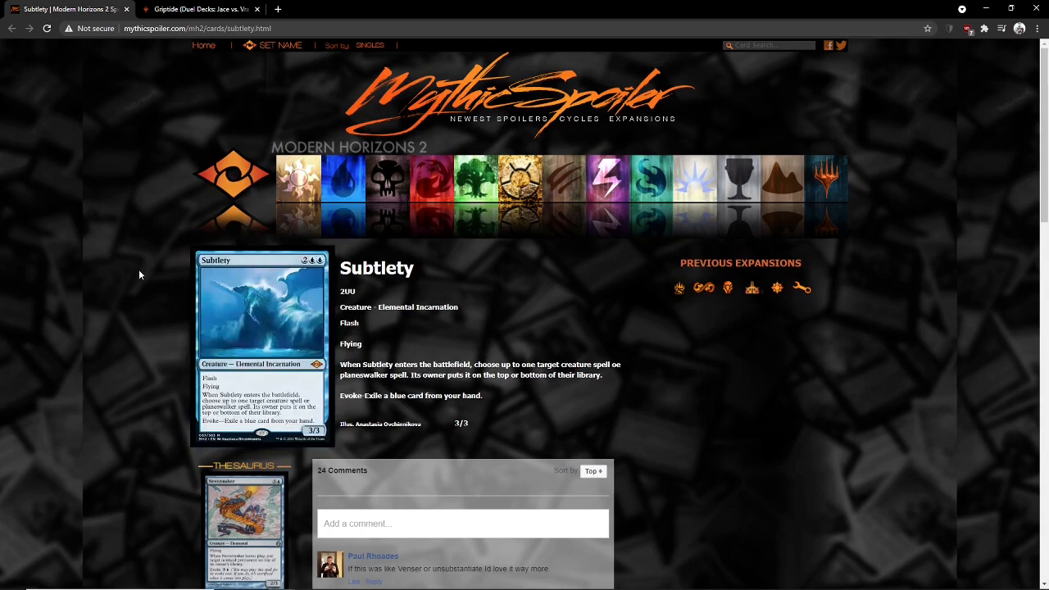
{"action": "mouse_move", "coordinate": [108, 350]}
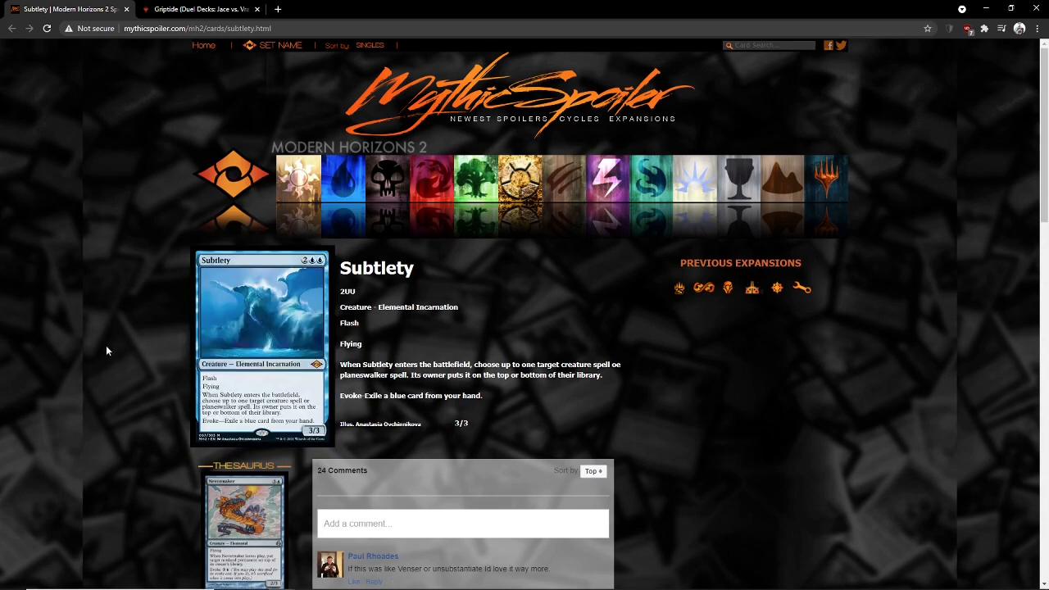